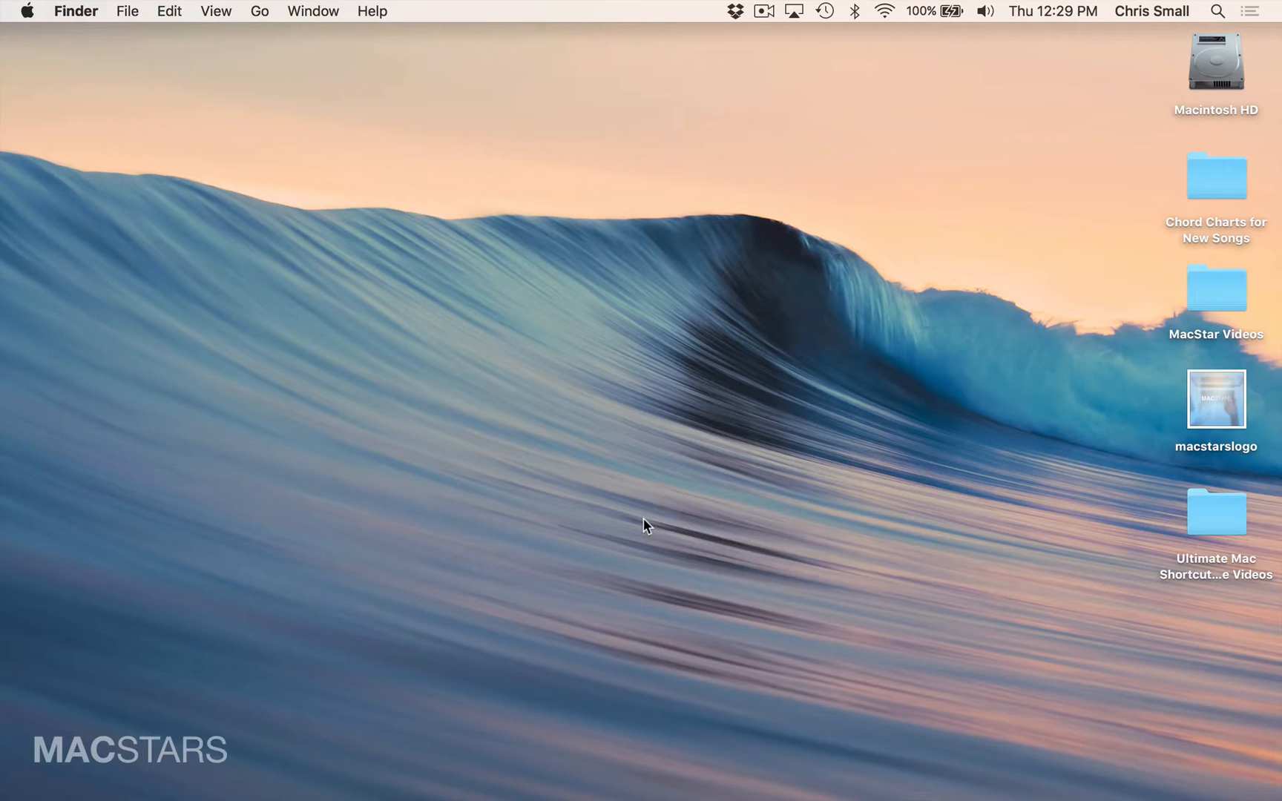
mouse_move(402, 764)
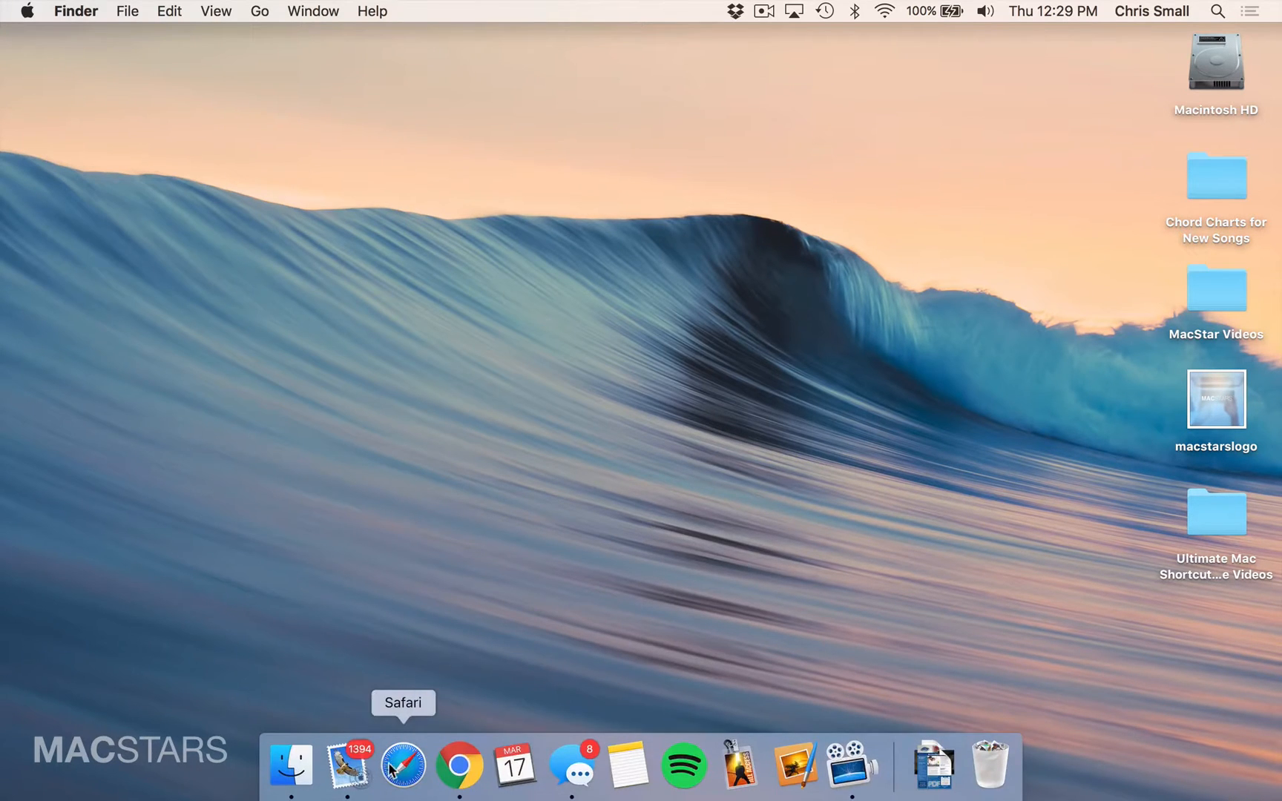
Step: Launch Safari from the Dock so its start page with Favorites appears
left_click(402, 764)
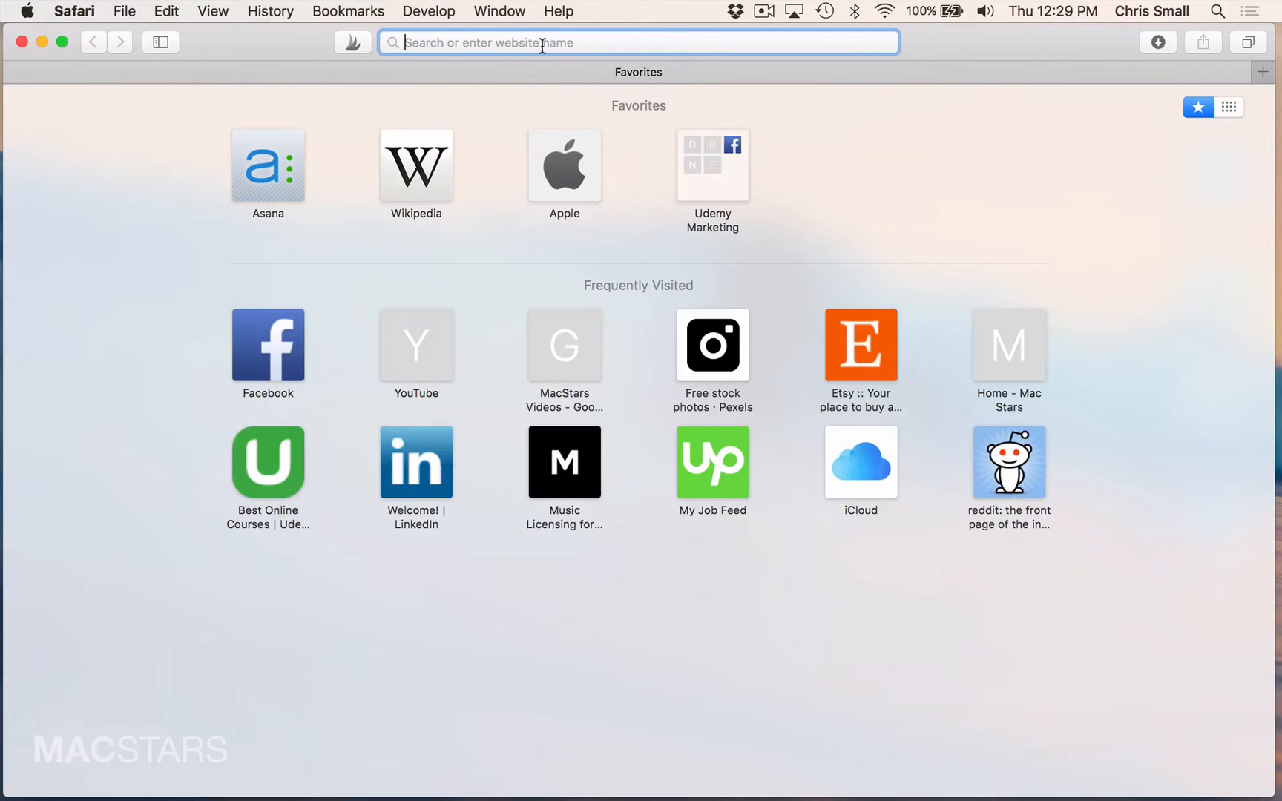
Step: Go to iCloud.com and sign in with the Apple ID and password
type("icloud")
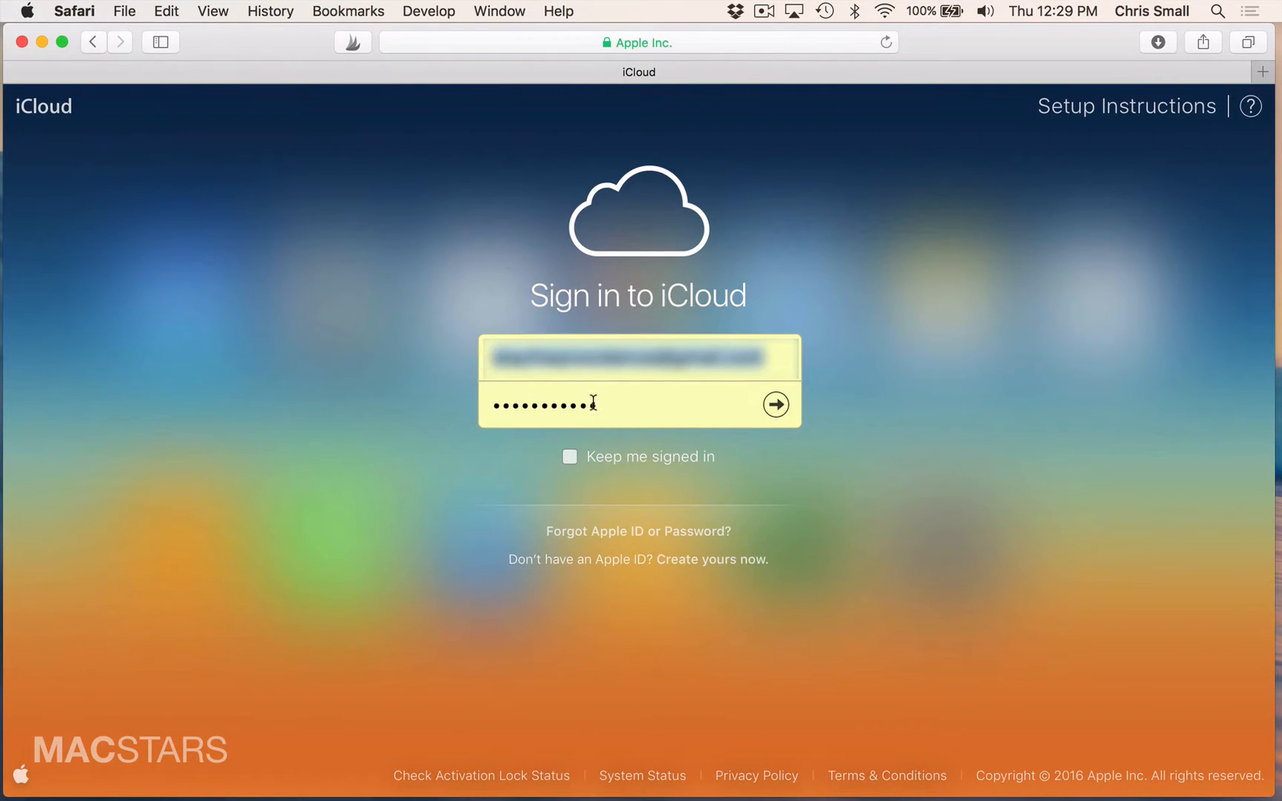
left_click(773, 403)
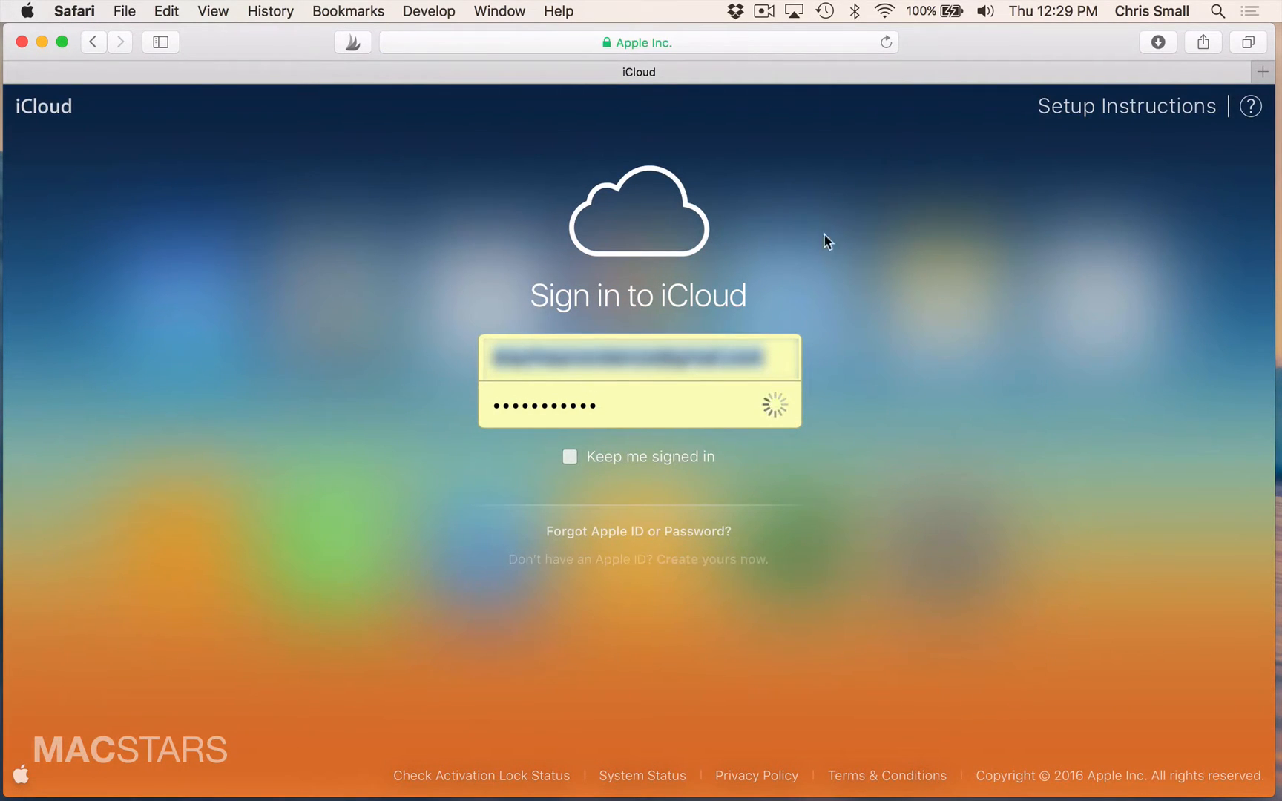
mouse_move(643, 268)
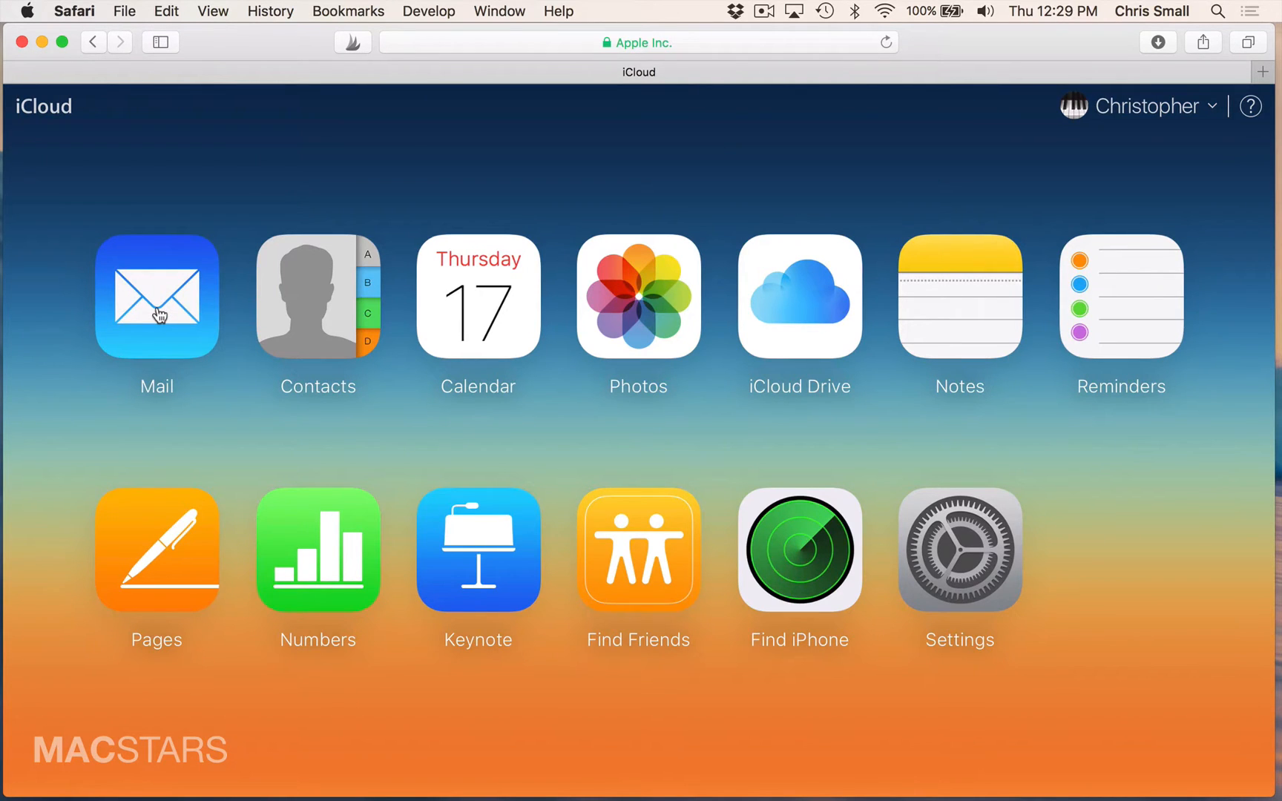
mouse_move(698, 244)
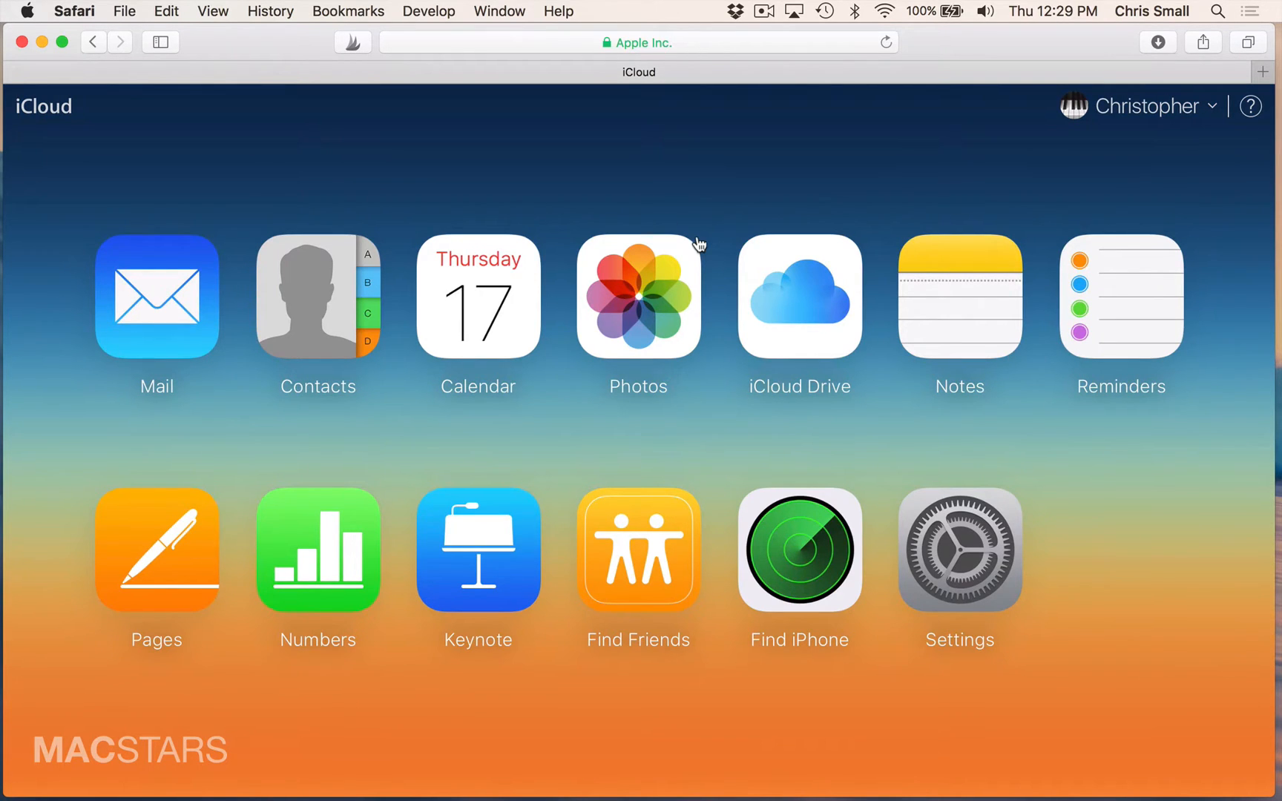
mouse_move(790, 562)
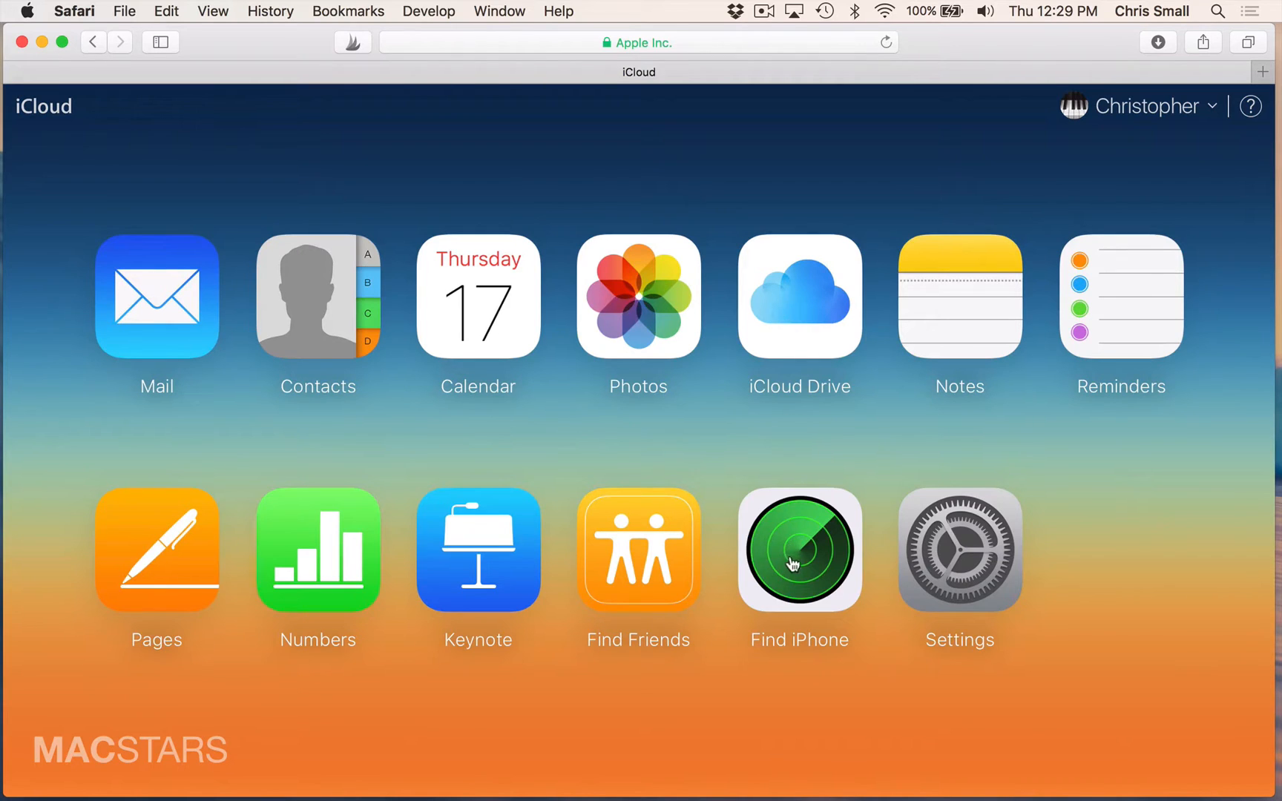
mouse_move(398, 476)
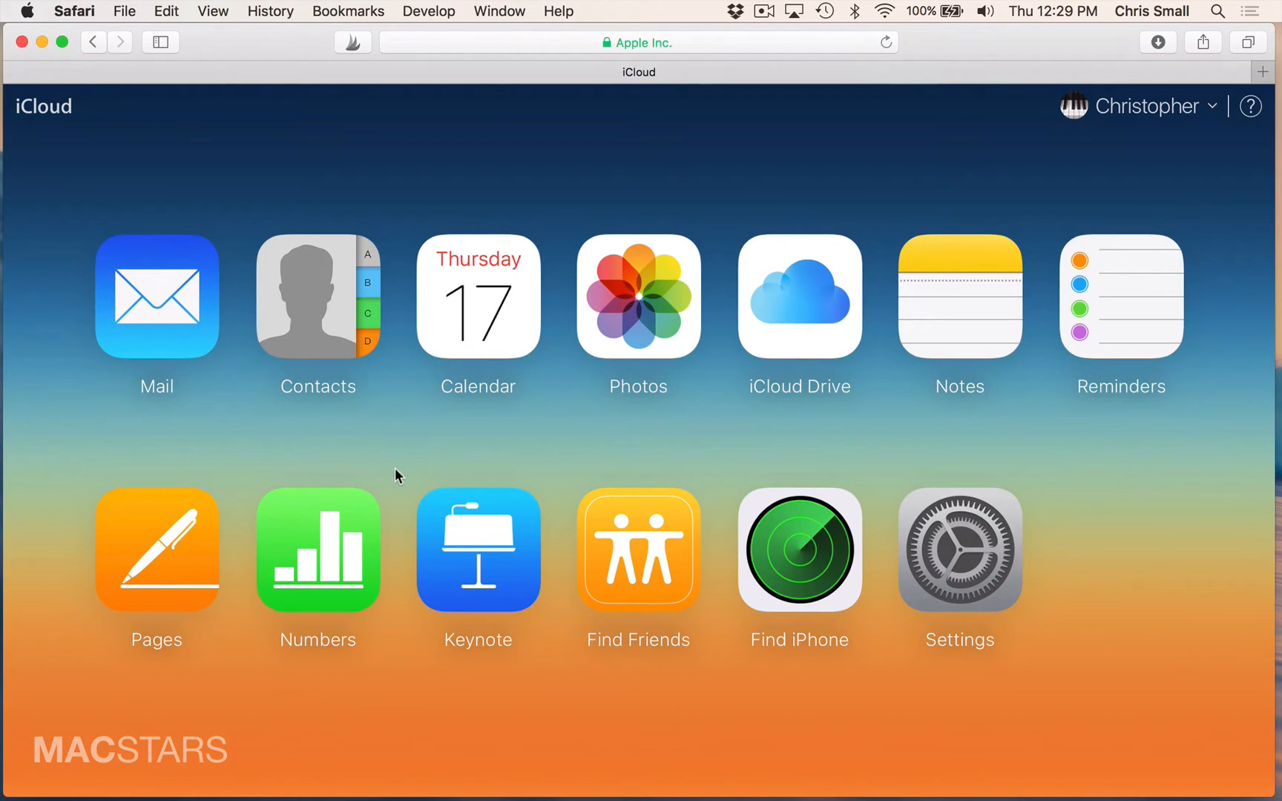
Step: Enter the Contacts app and bring up the menu for adding a new contact or group
left_click(317, 297)
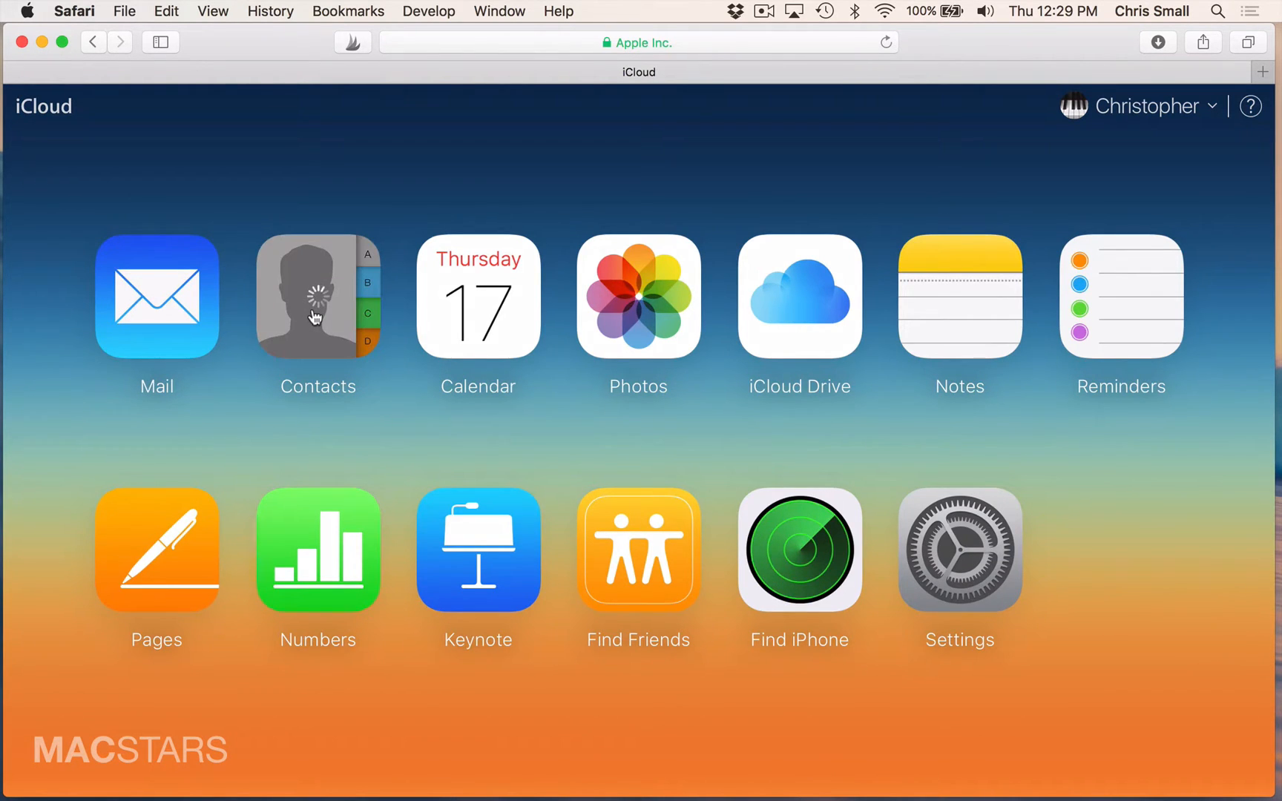
left_click(317, 297)
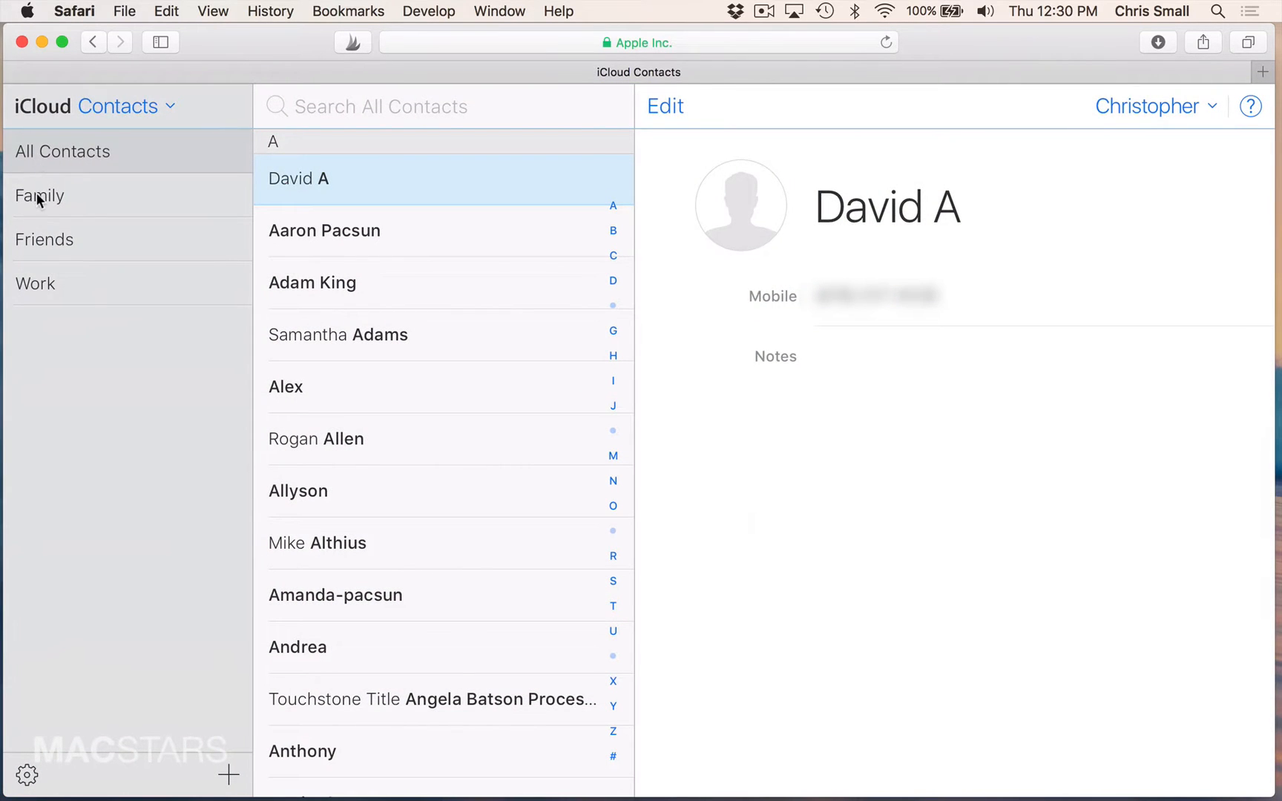
mouse_move(37, 309)
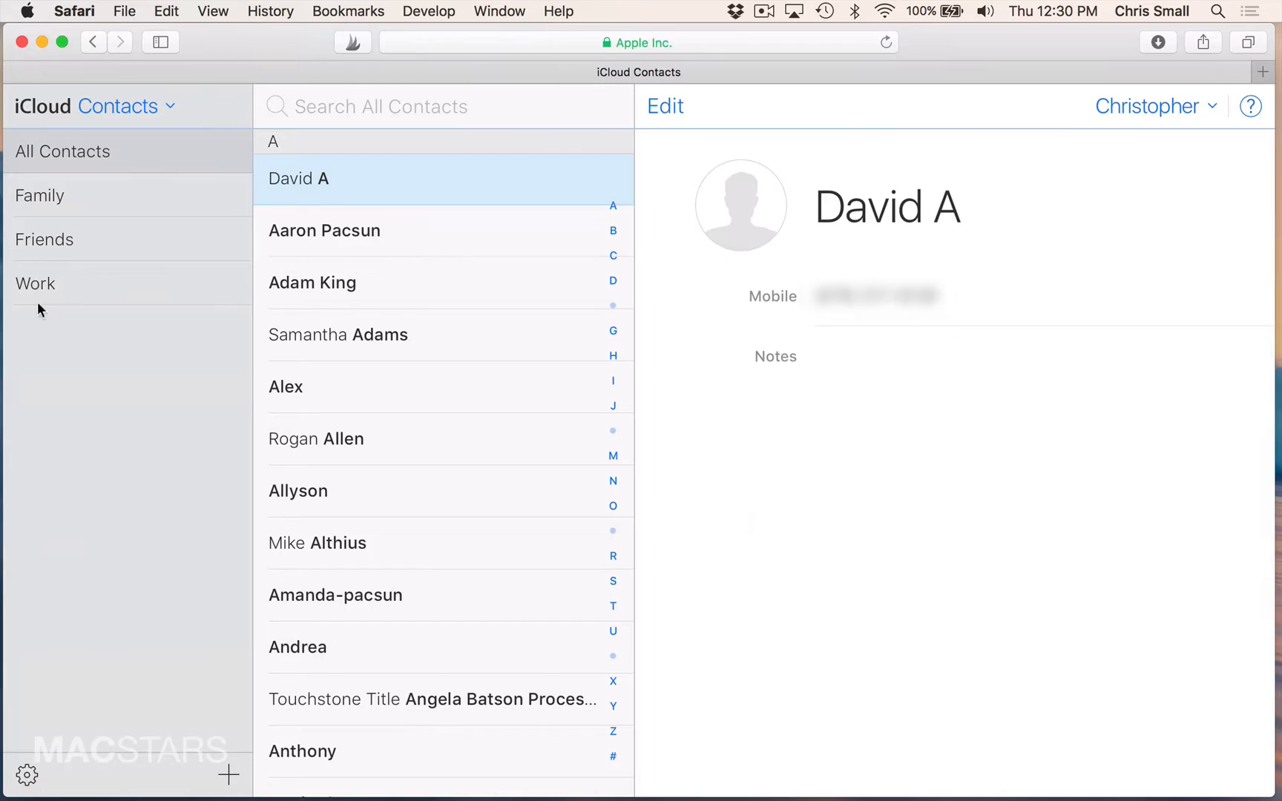
mouse_move(175, 443)
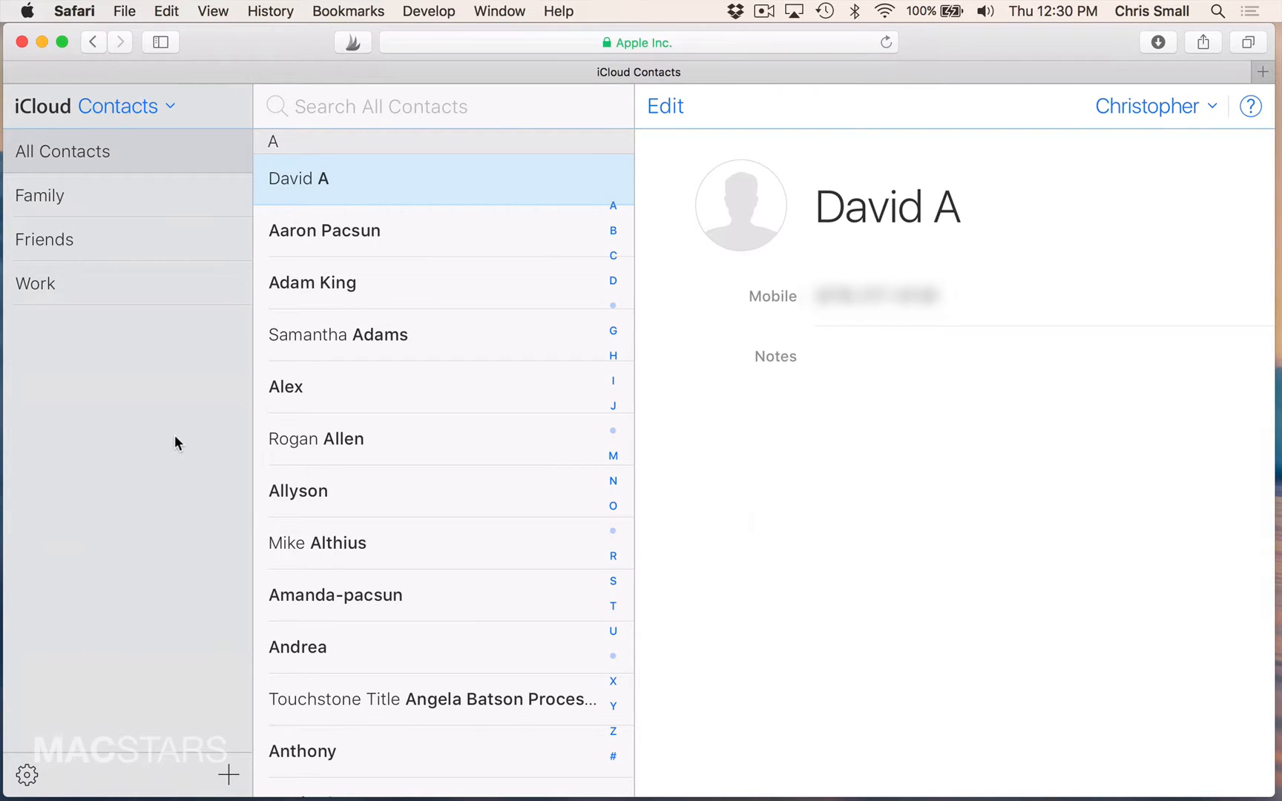
left_click(229, 775)
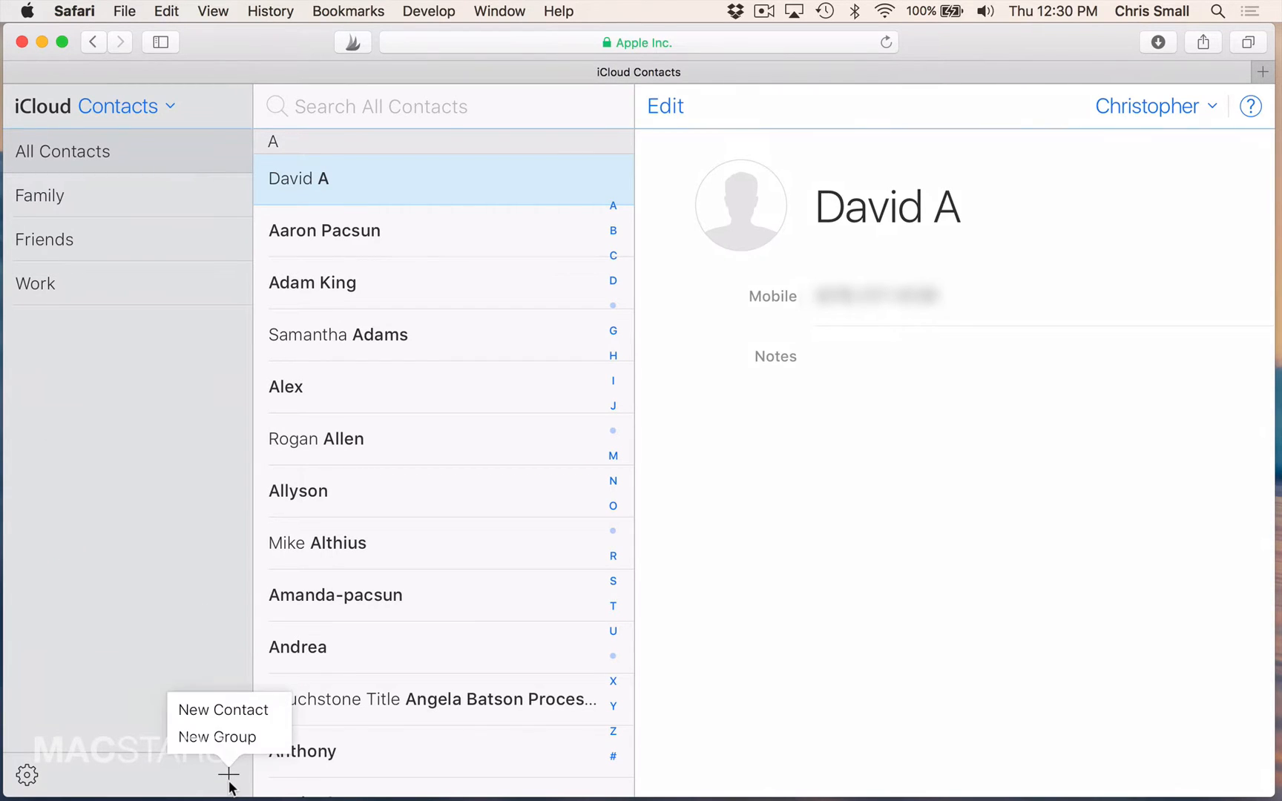
mouse_move(218, 736)
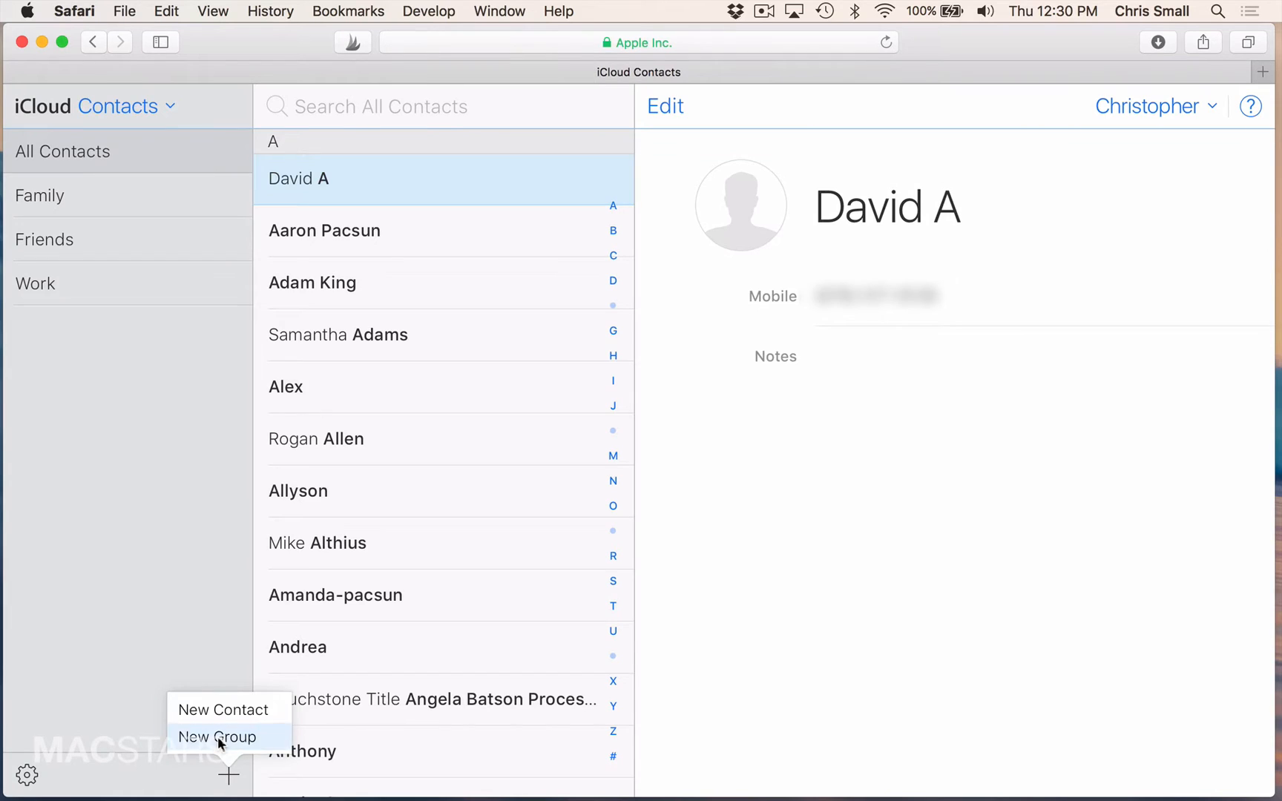
Step: Create a new contact group and name it BFF'S
left_click(215, 736)
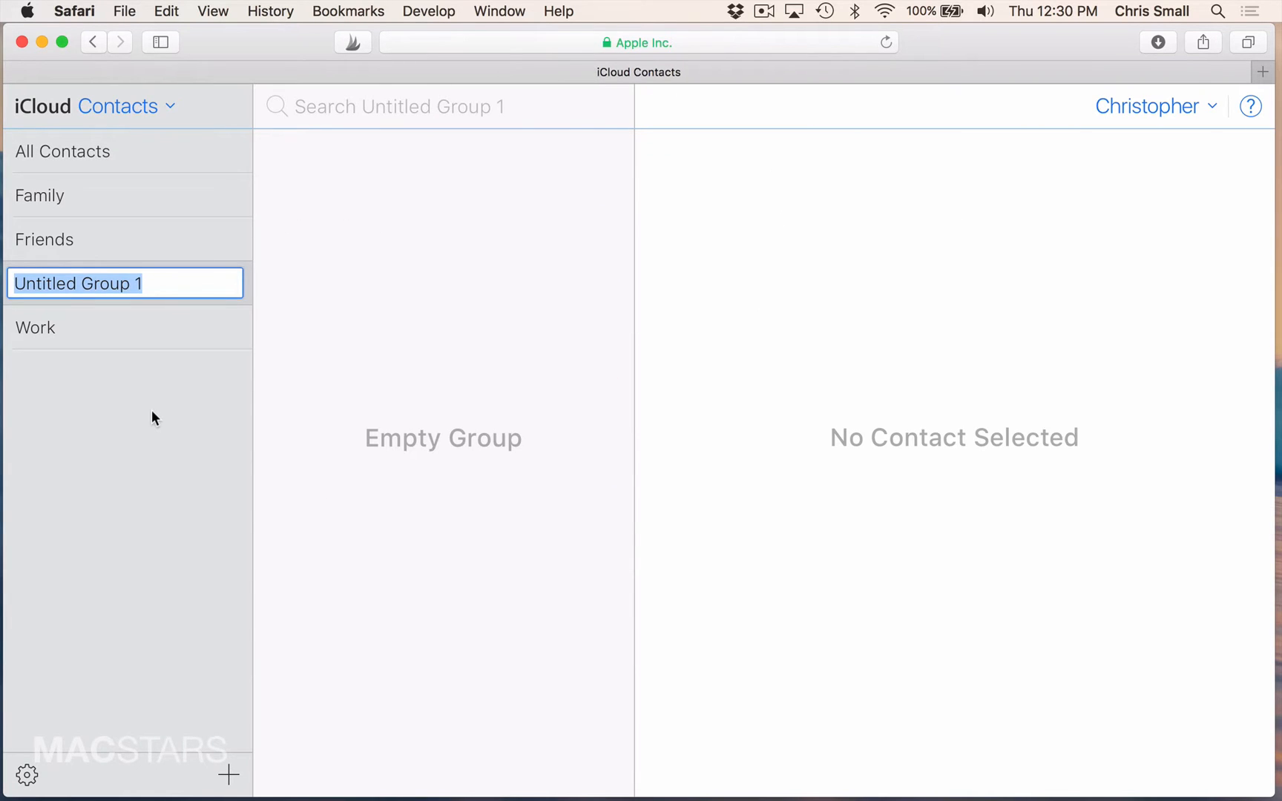
type("BFF'S")
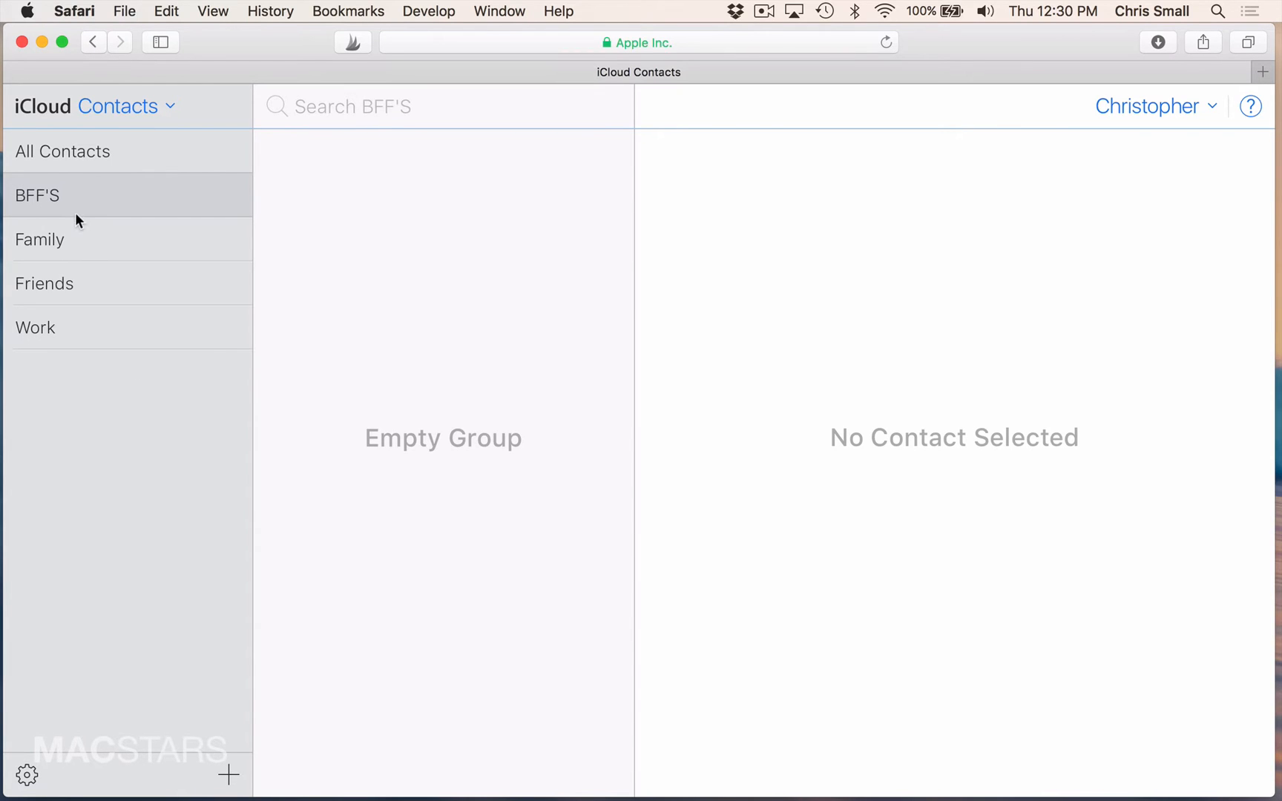
mouse_move(53, 244)
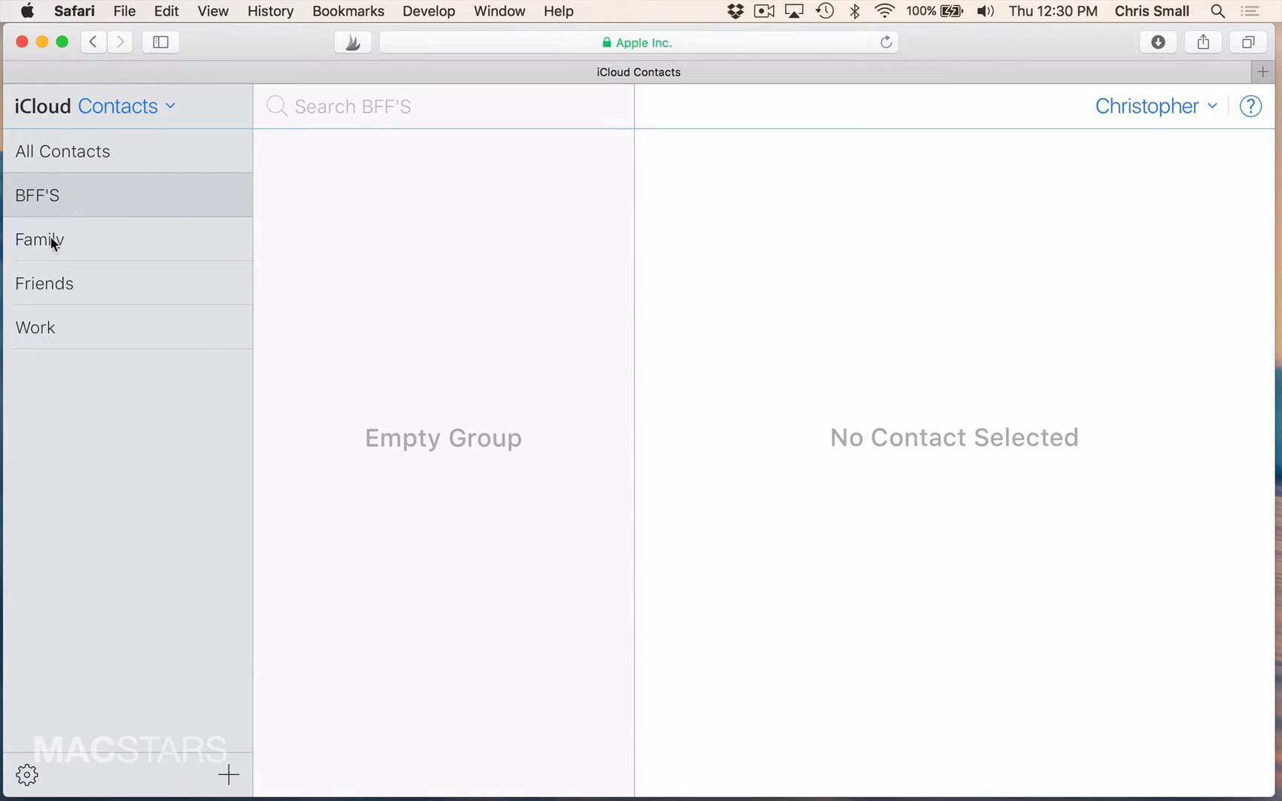
left_click(62, 151)
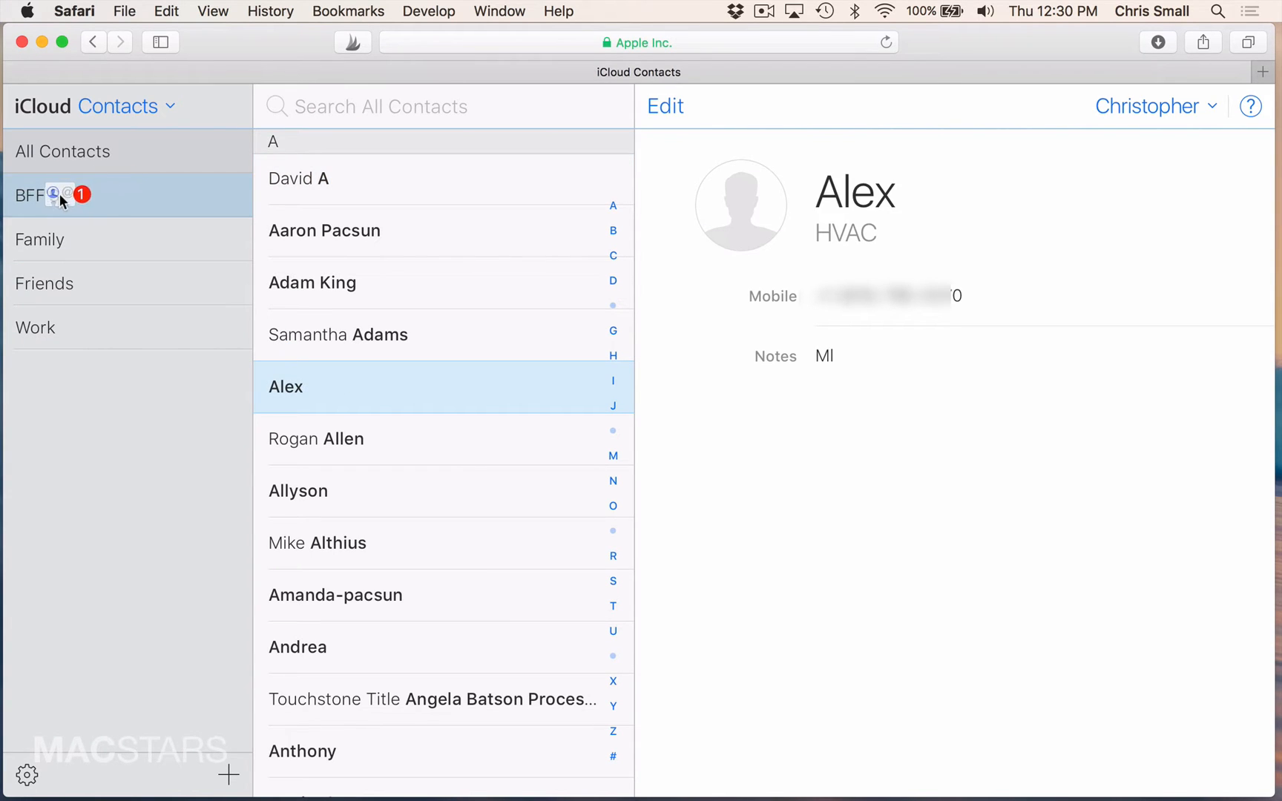
left_click(312, 282)
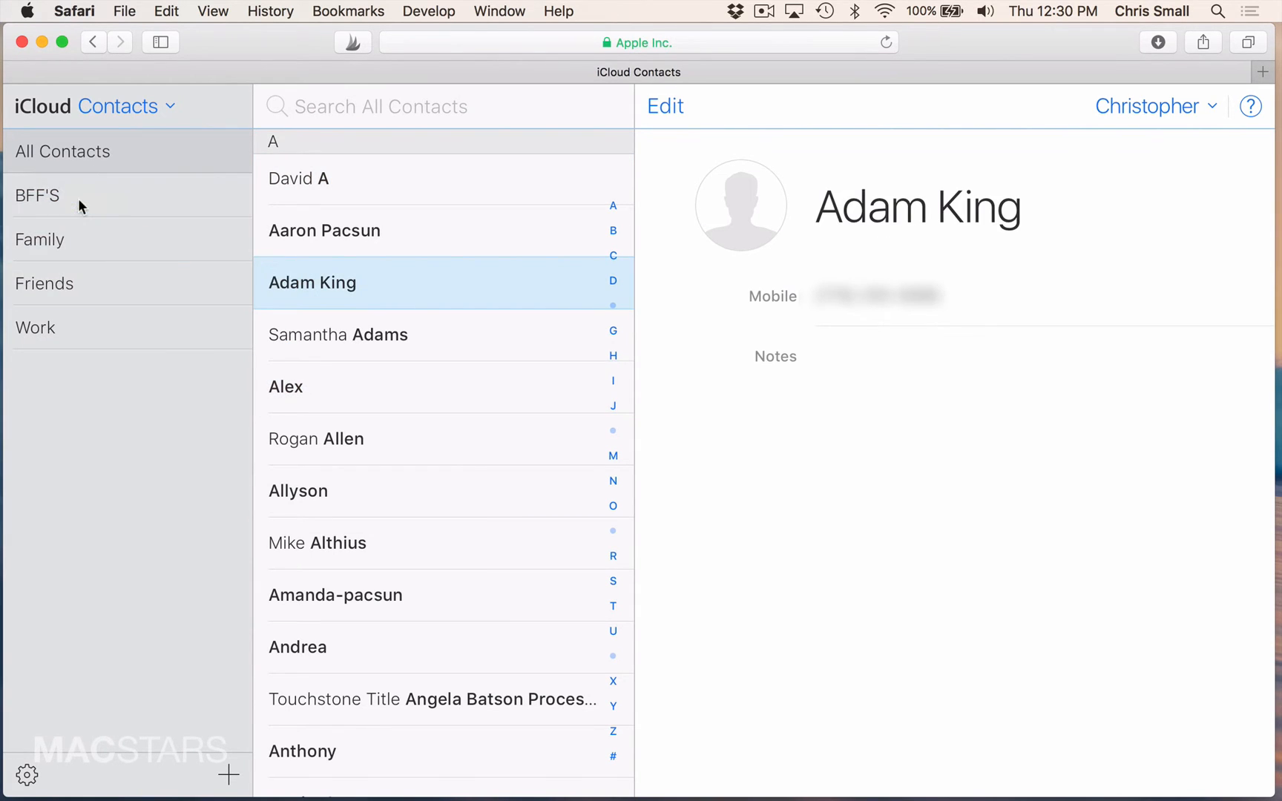
scroll("down", 3)
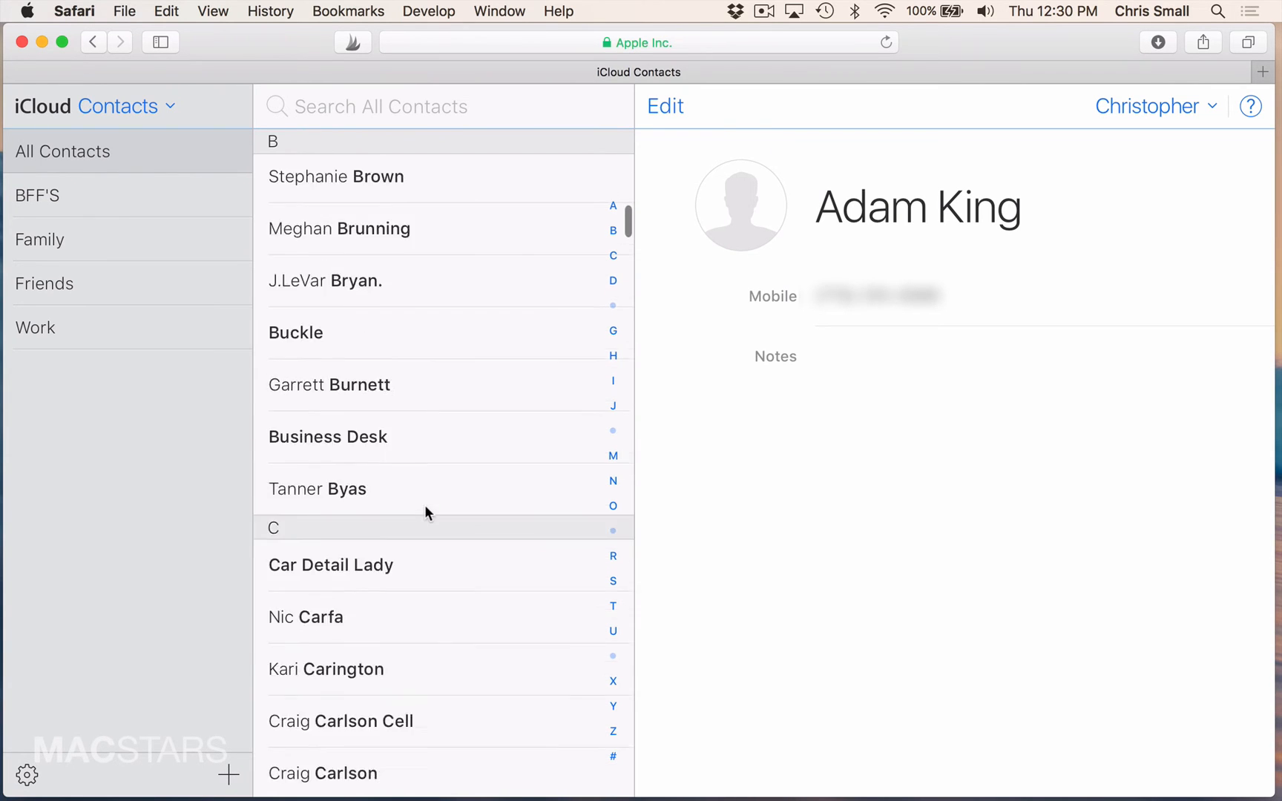
scroll("down", 3)
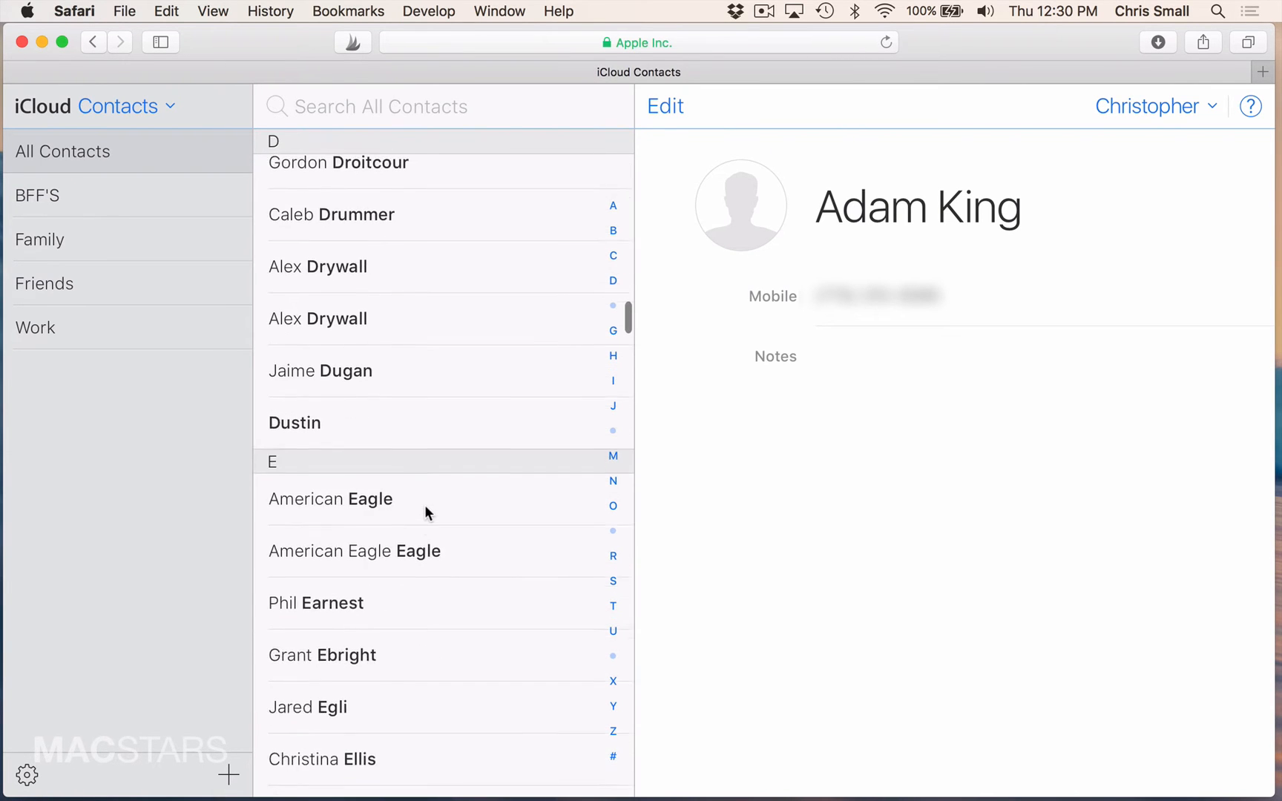
scroll("down", 3)
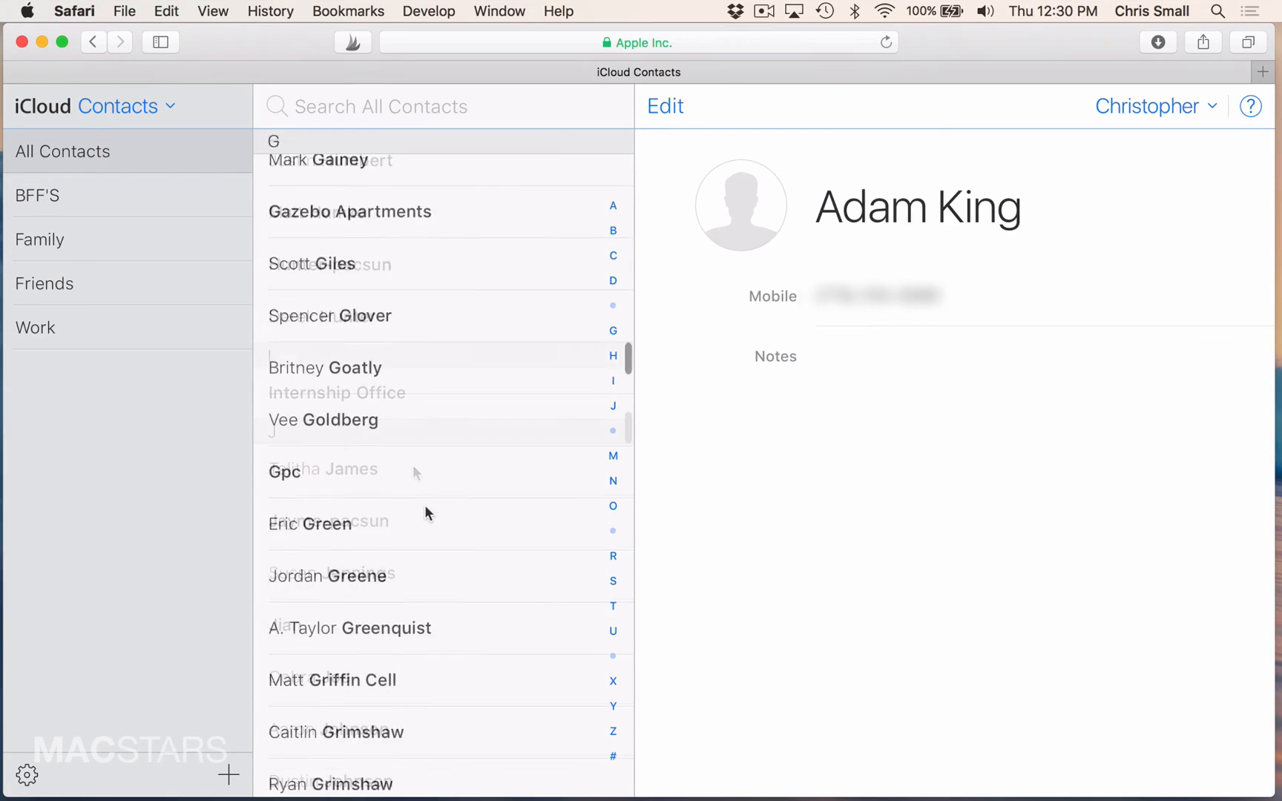
scroll("down", 3)
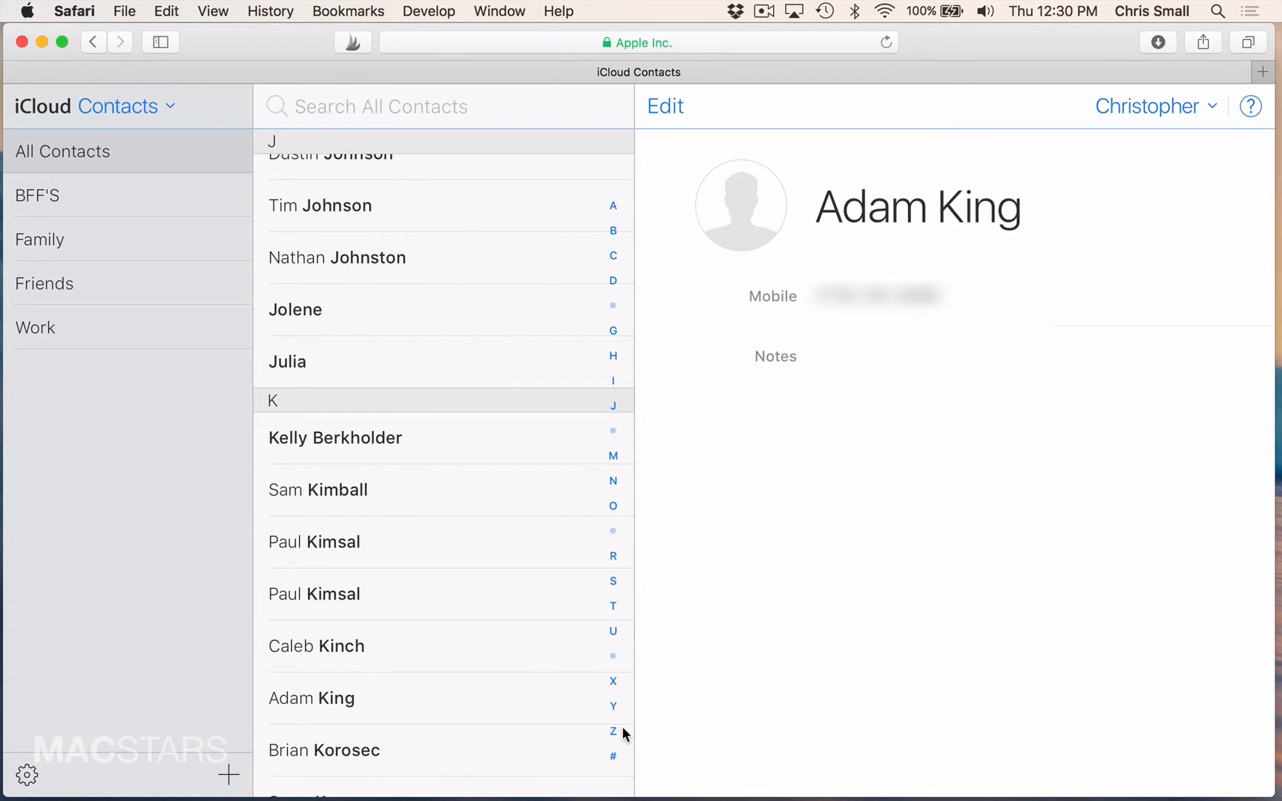
scroll("down", 3)
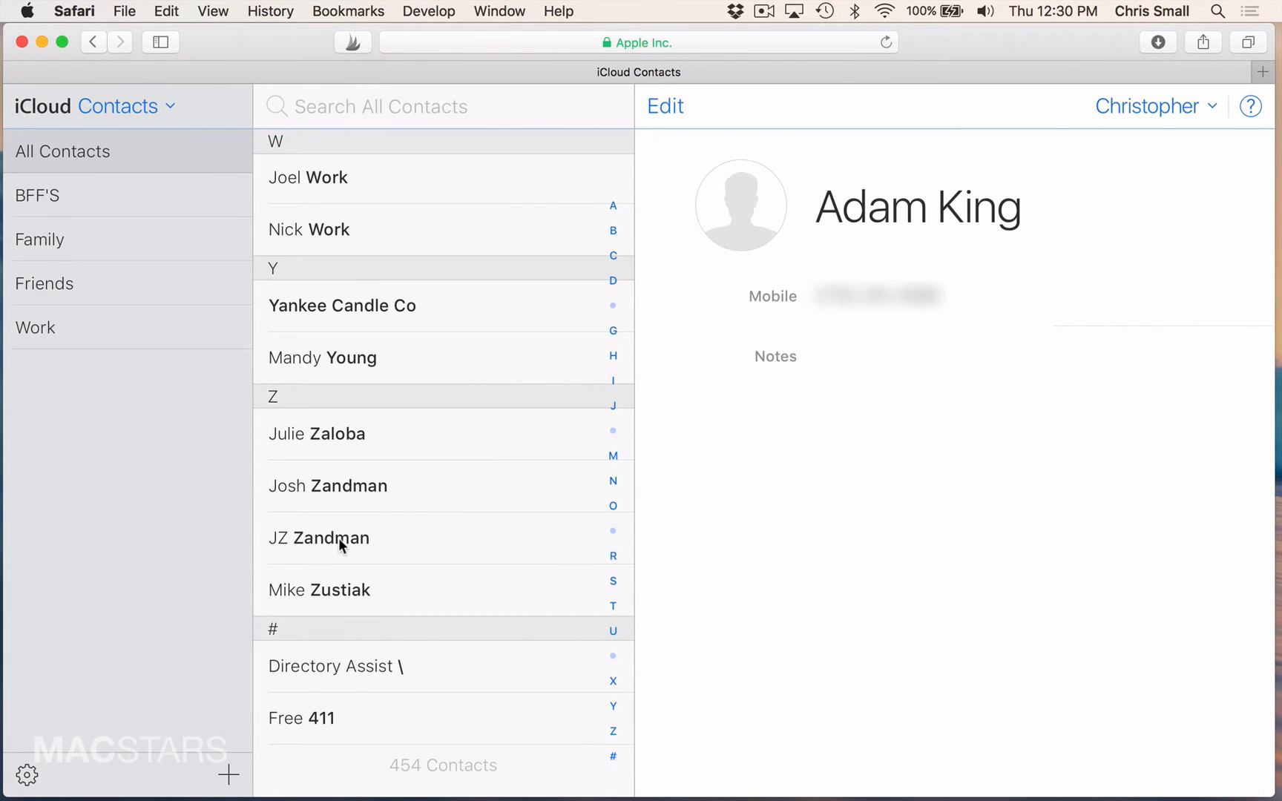
left_click(352, 538)
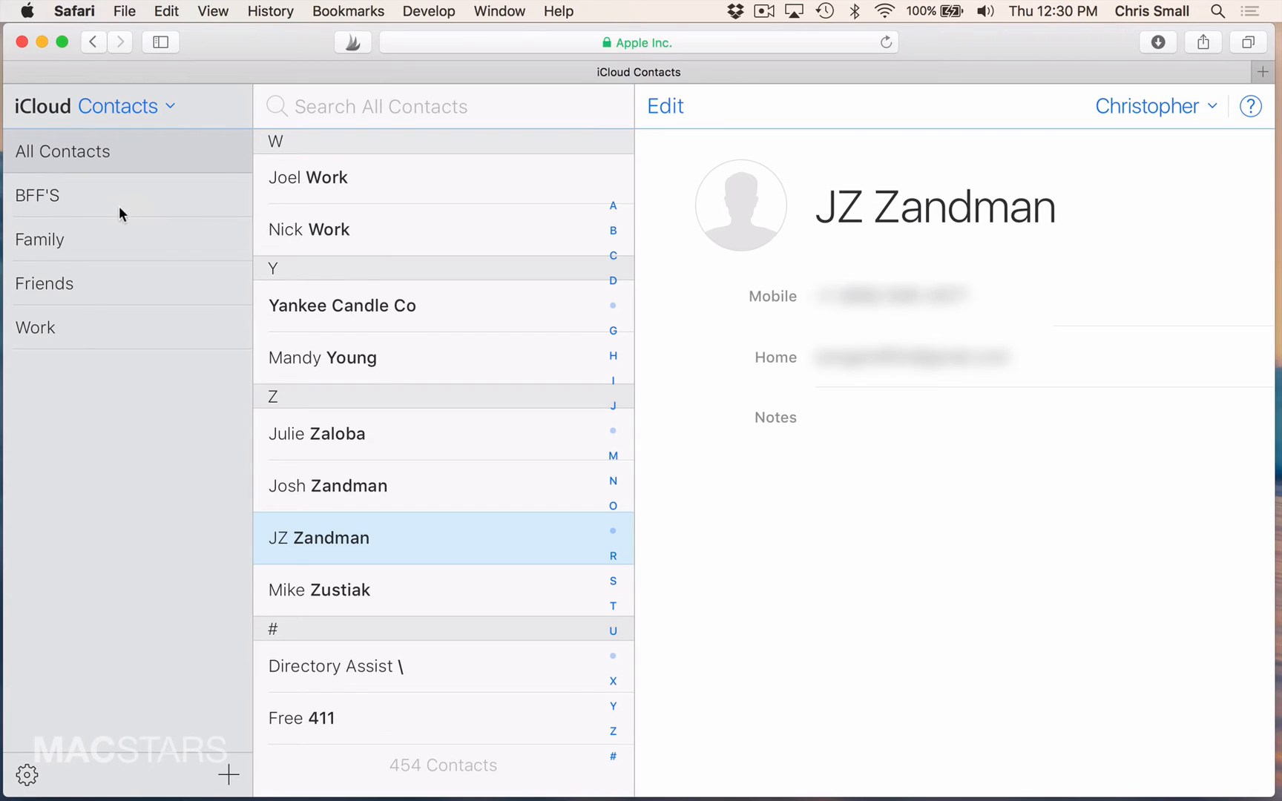
Step: Review the BFF'S group members, checking Alex's entry and the contact list
left_click(38, 194)
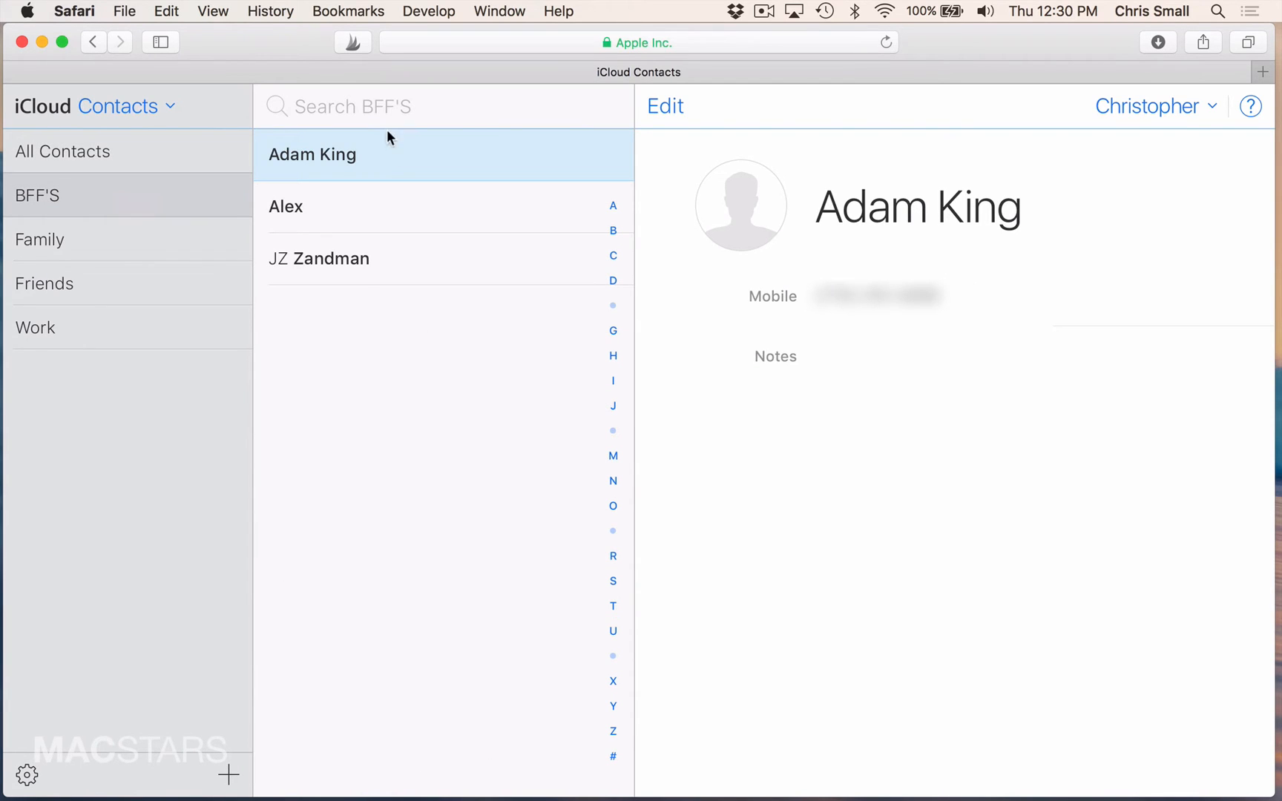
mouse_move(359, 218)
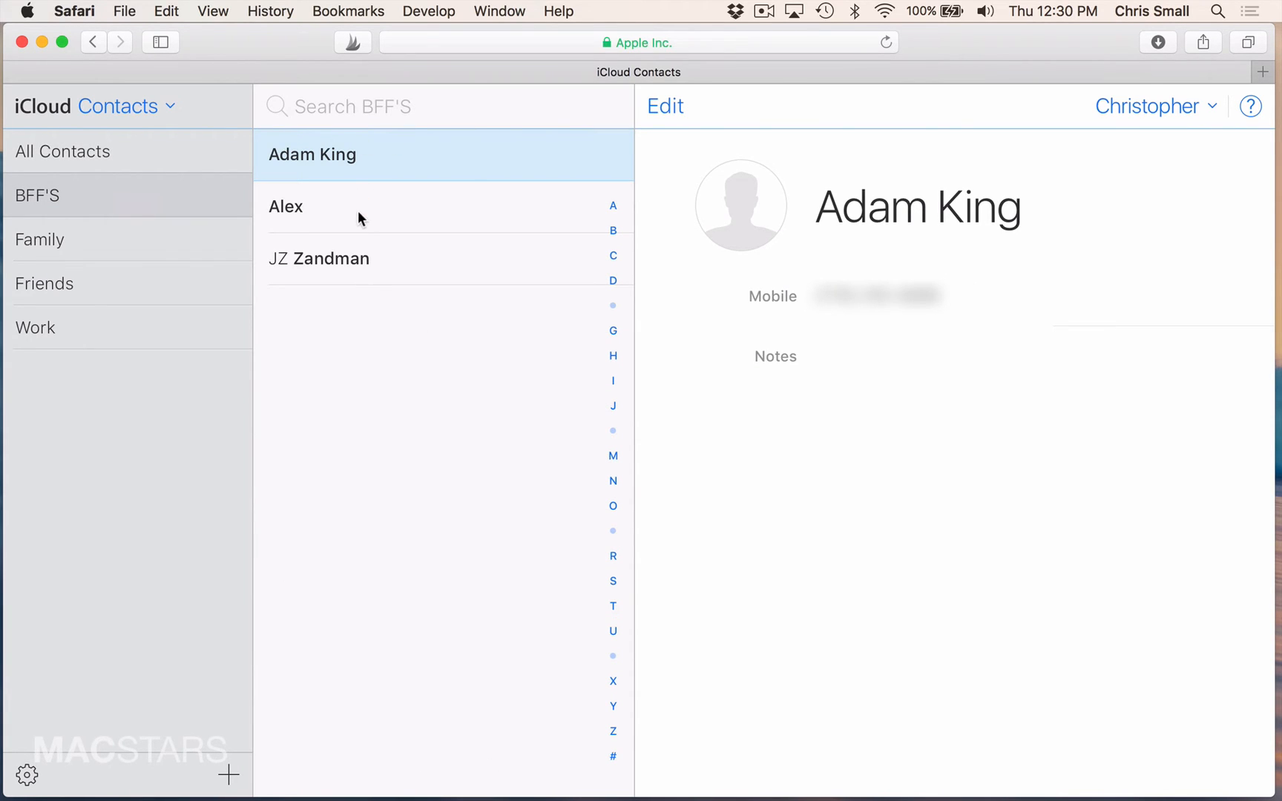
left_click(311, 206)
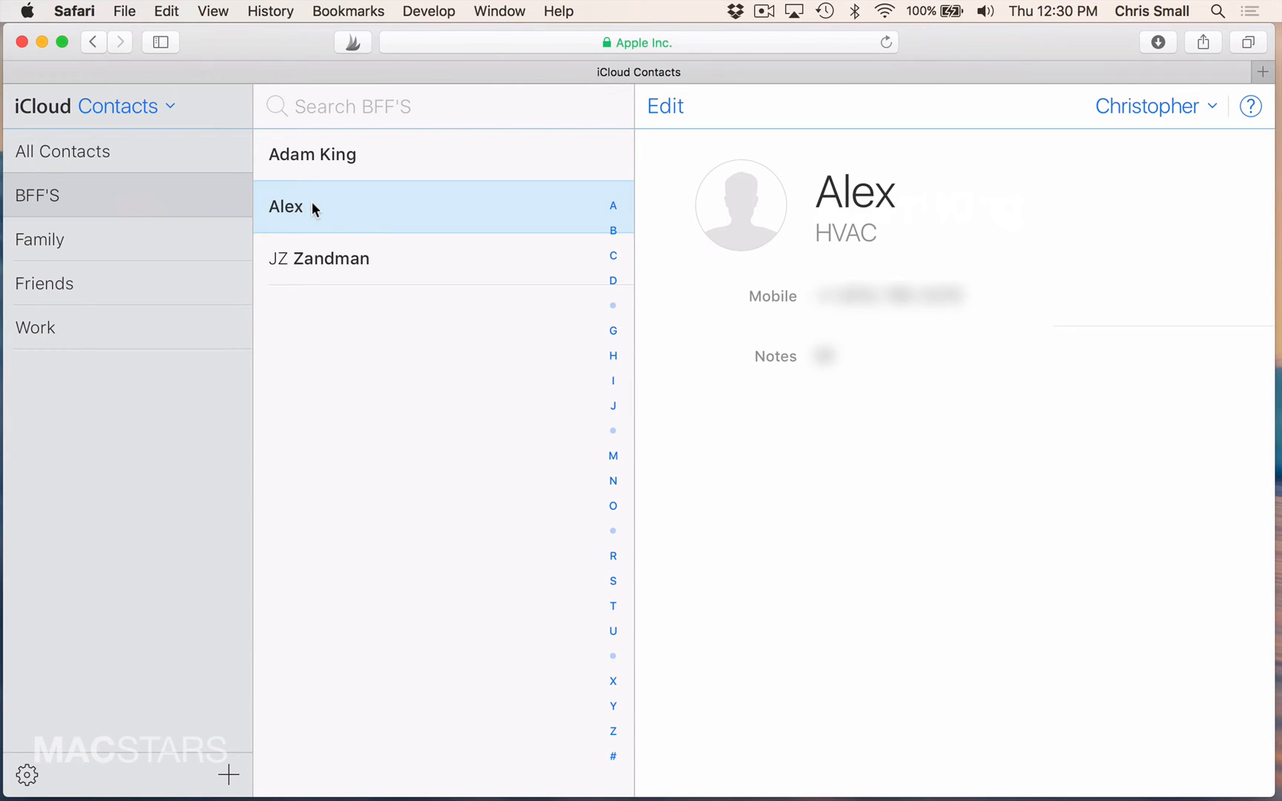
mouse_move(347, 211)
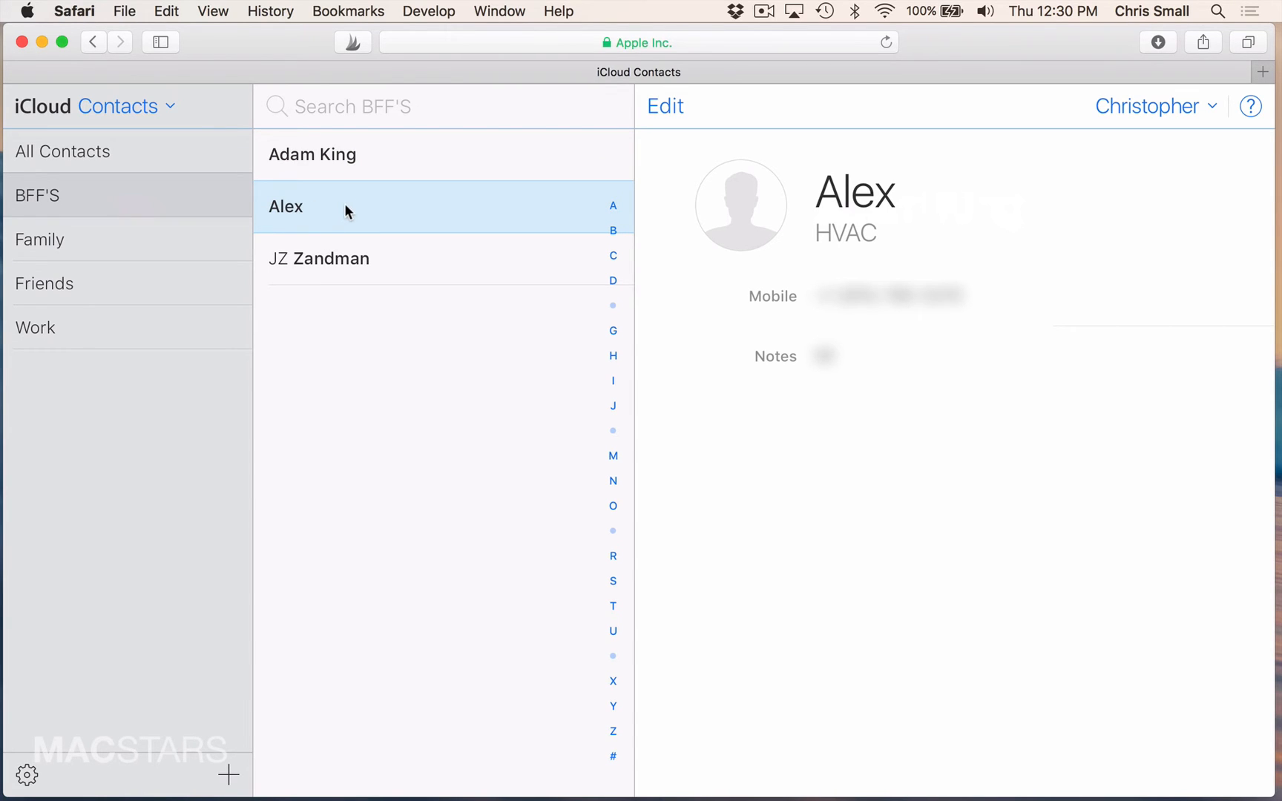
left_click(340, 259)
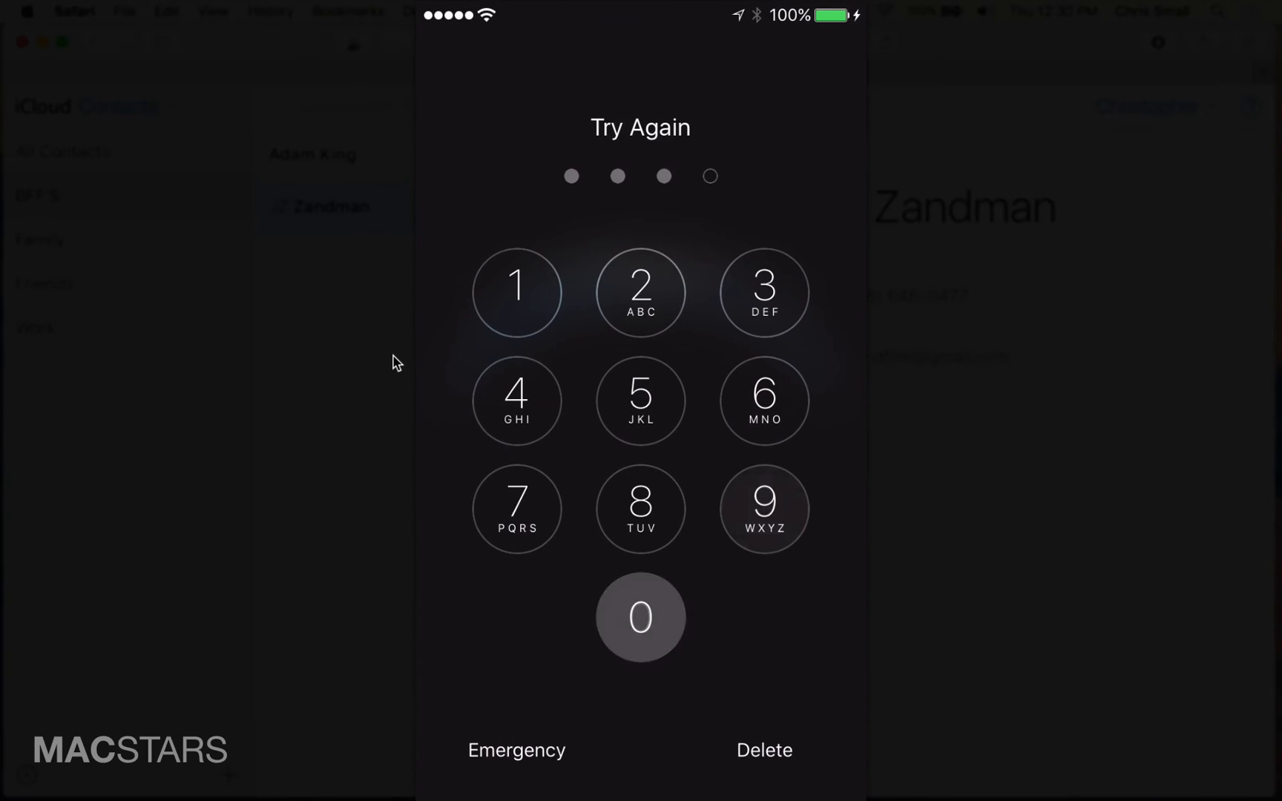
Step: Unlock the iPhone and filter Contacts to show only the synced BFF'S group
left_click(640, 618)
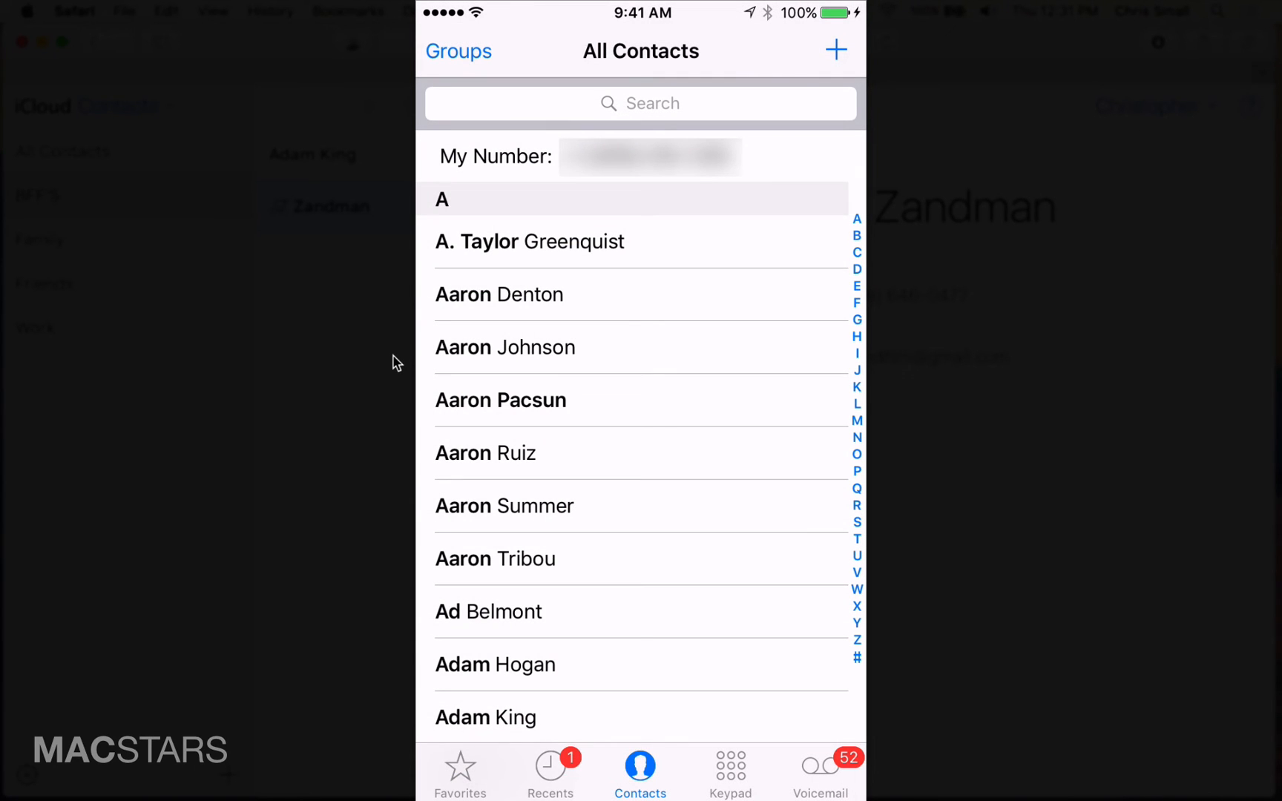
left_click(458, 50)
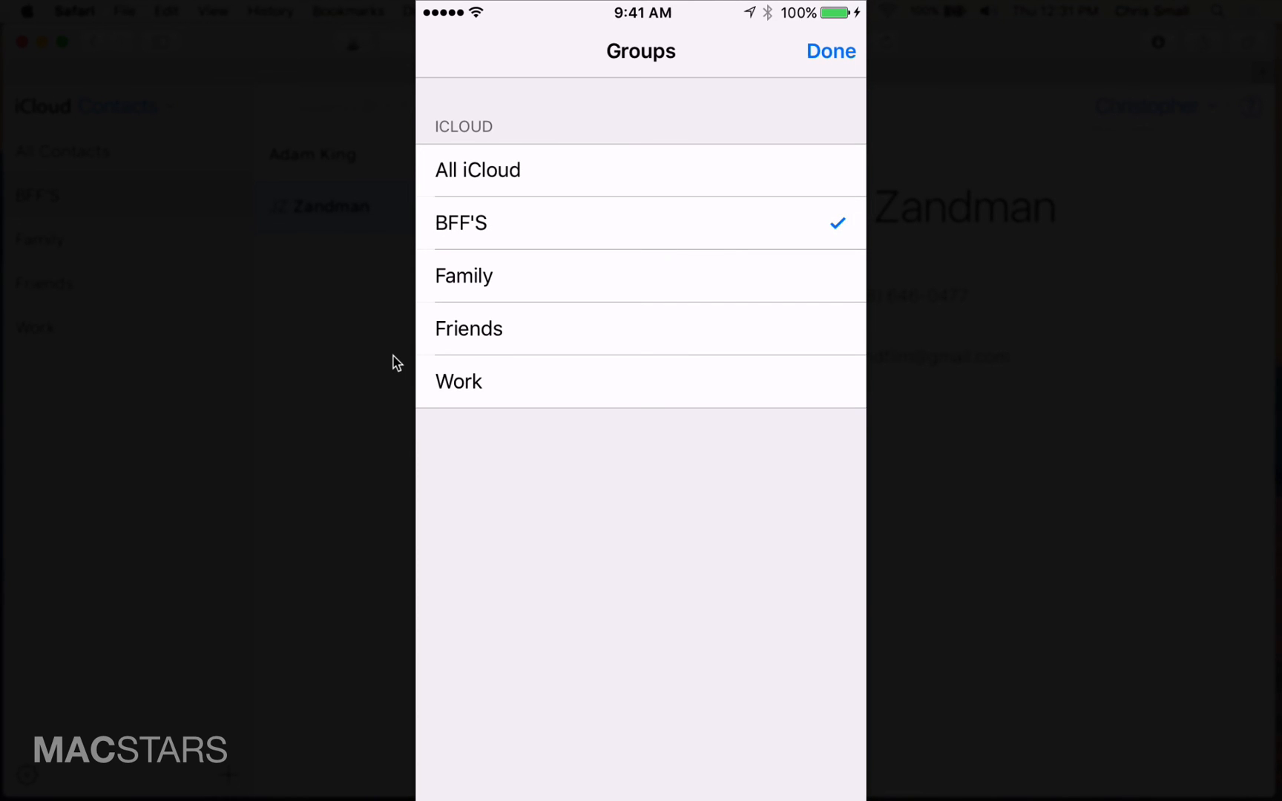
left_click(829, 51)
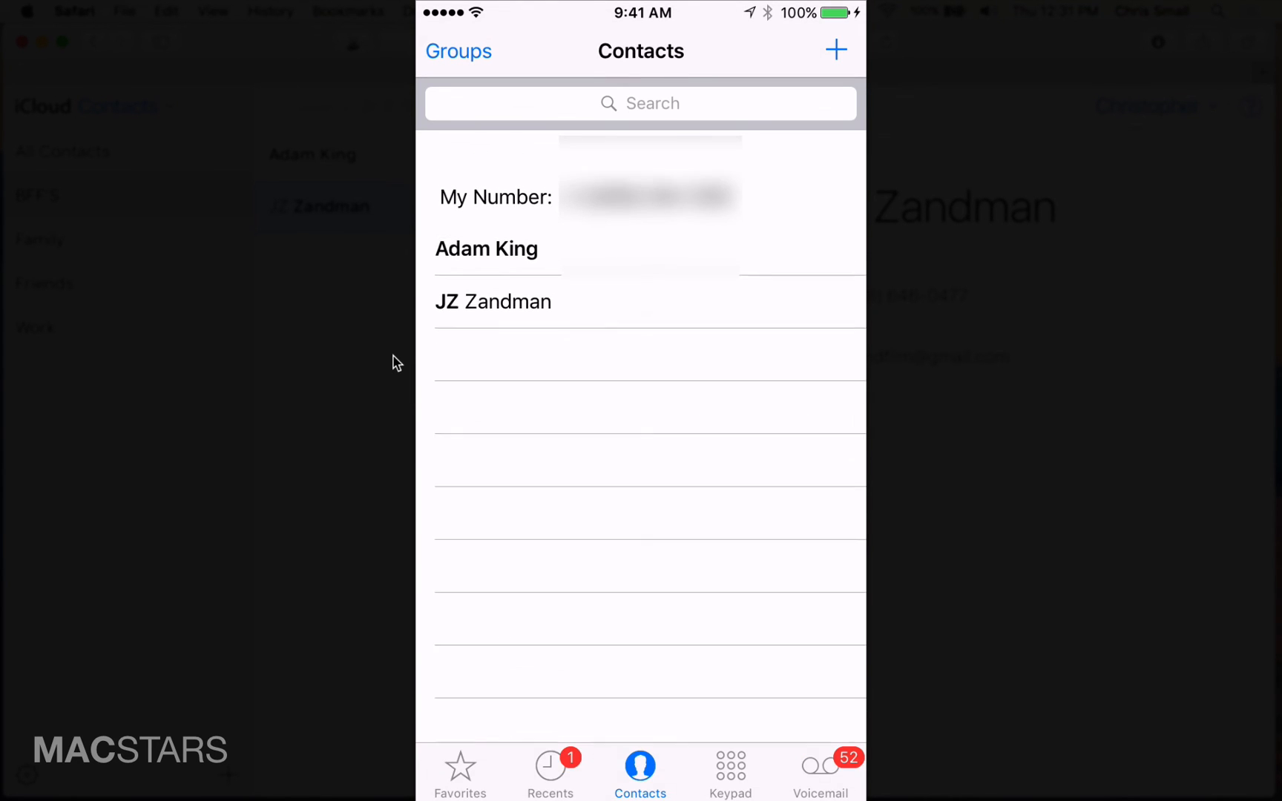
scroll("up", 3)
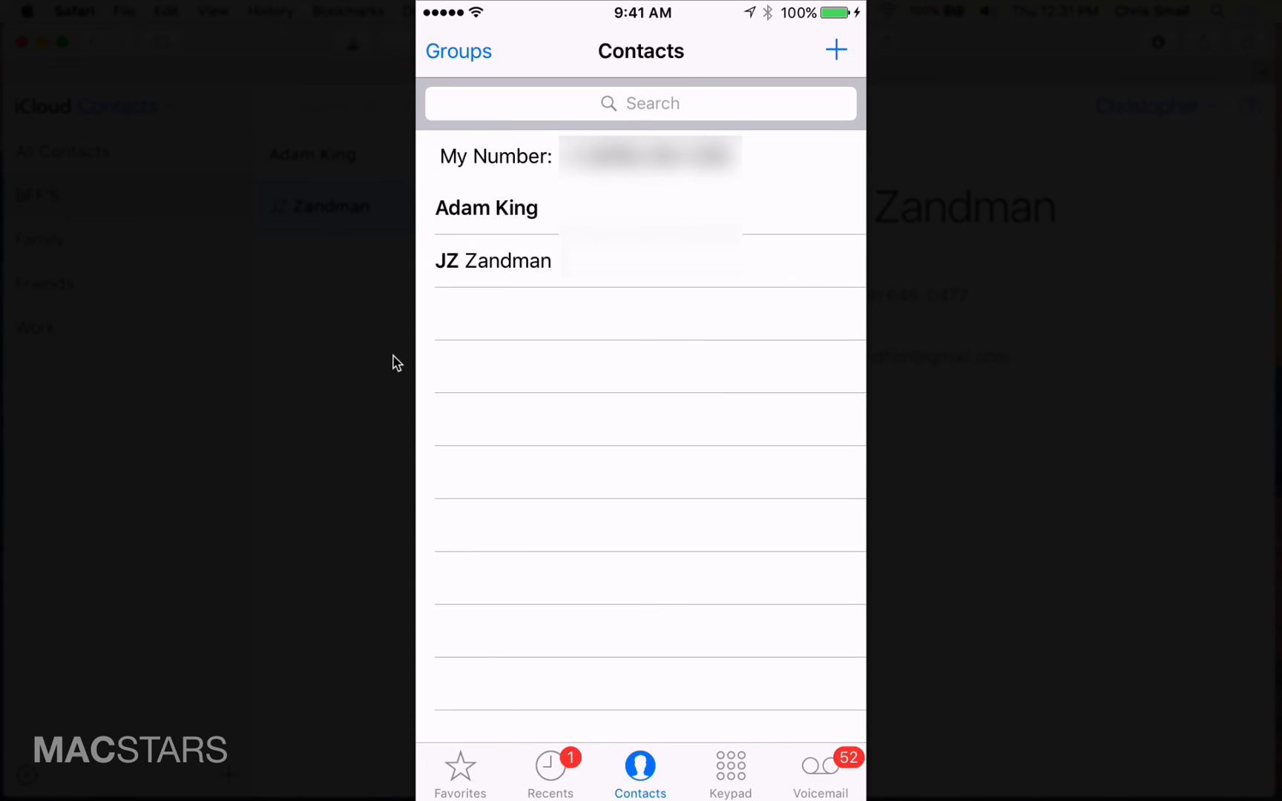